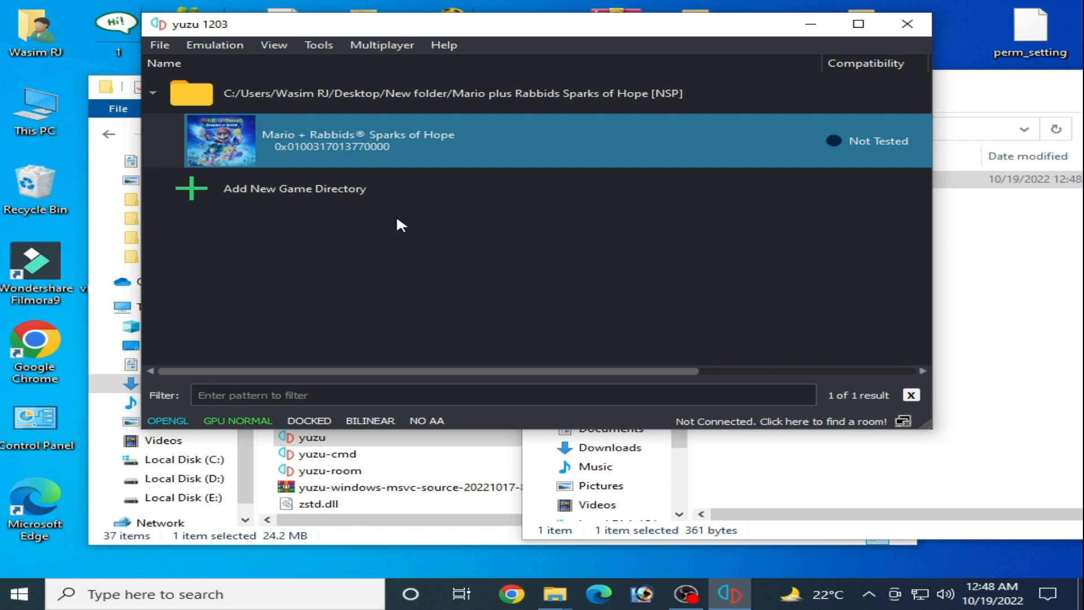
mouse_move(358, 156)
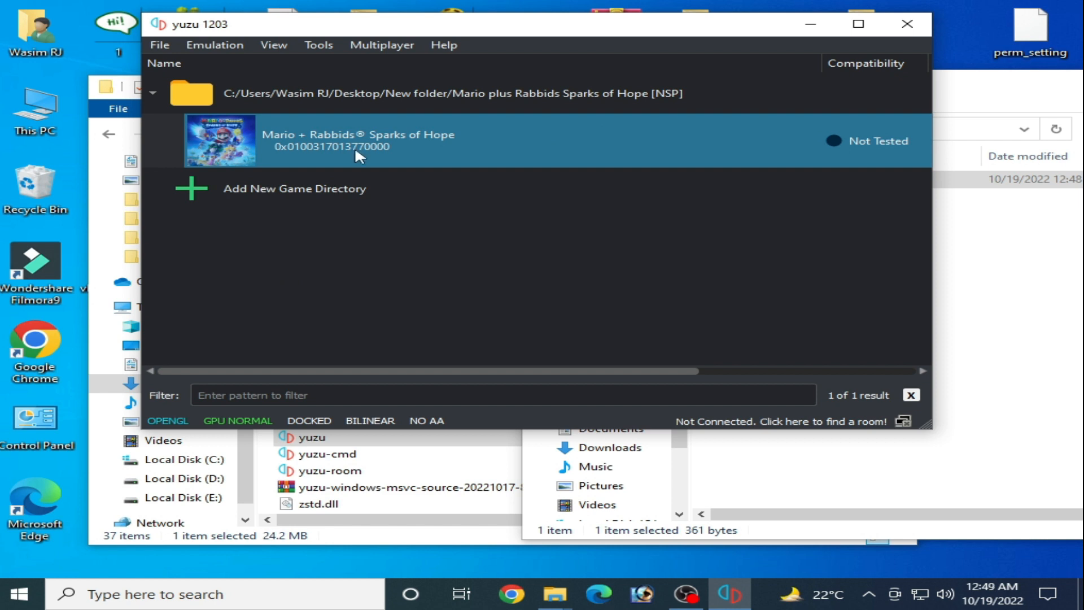
mouse_move(415, 154)
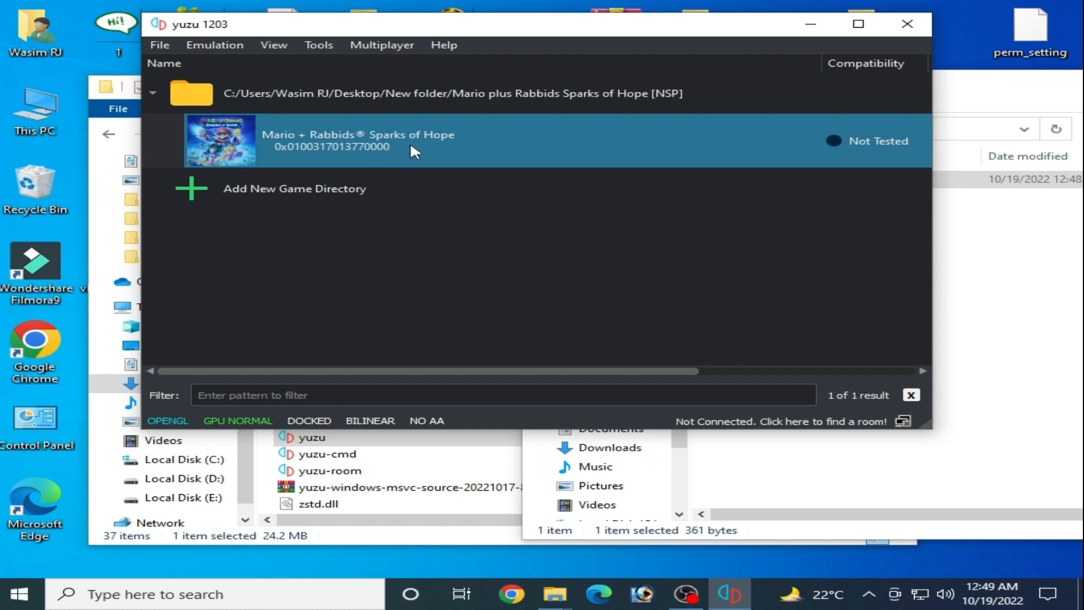
mouse_move(395, 223)
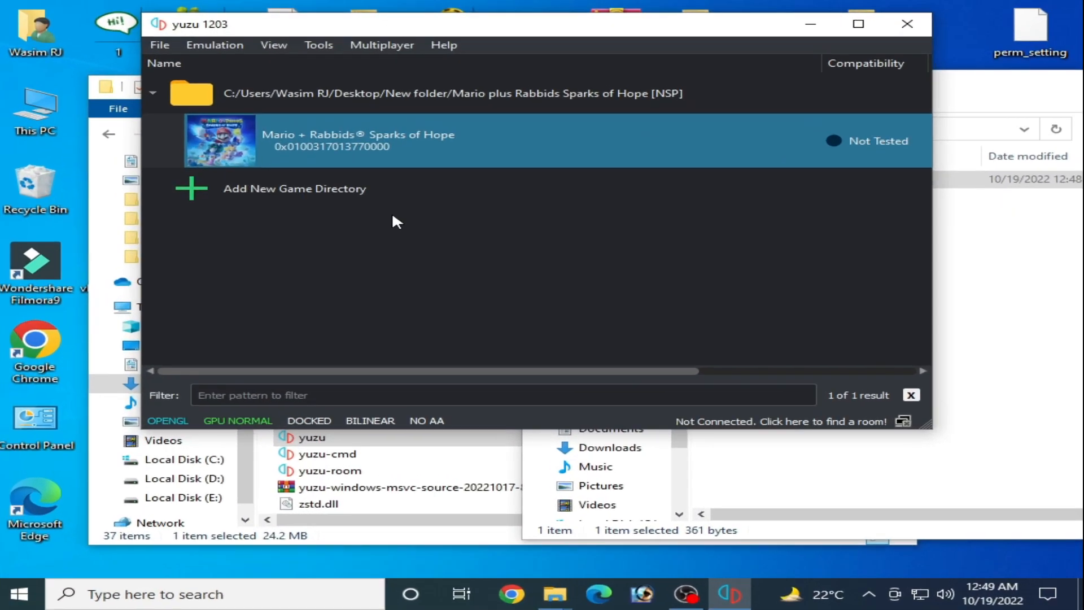
mouse_move(398, 199)
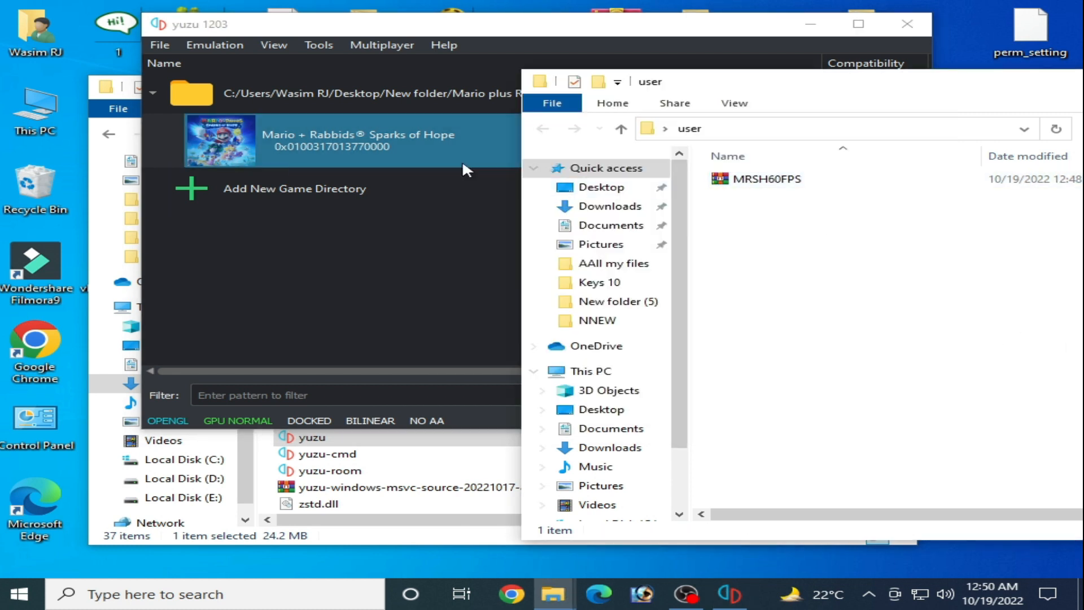
mouse_move(777, 184)
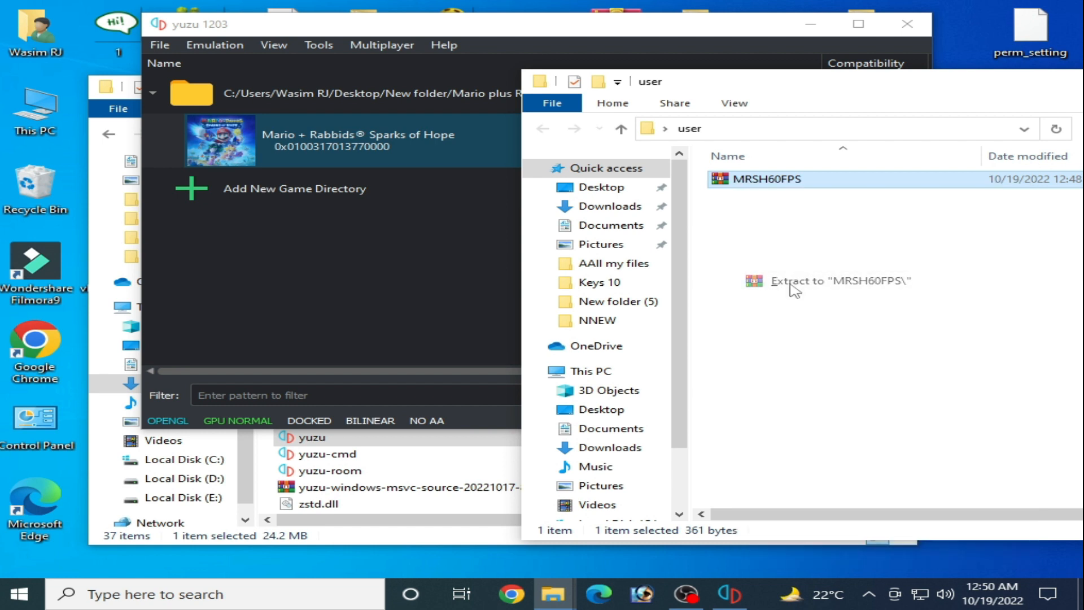
- Enter the extracted MRSH60FPS folder and select the inner MRSH60FPS mod folder
double_click(755, 179)
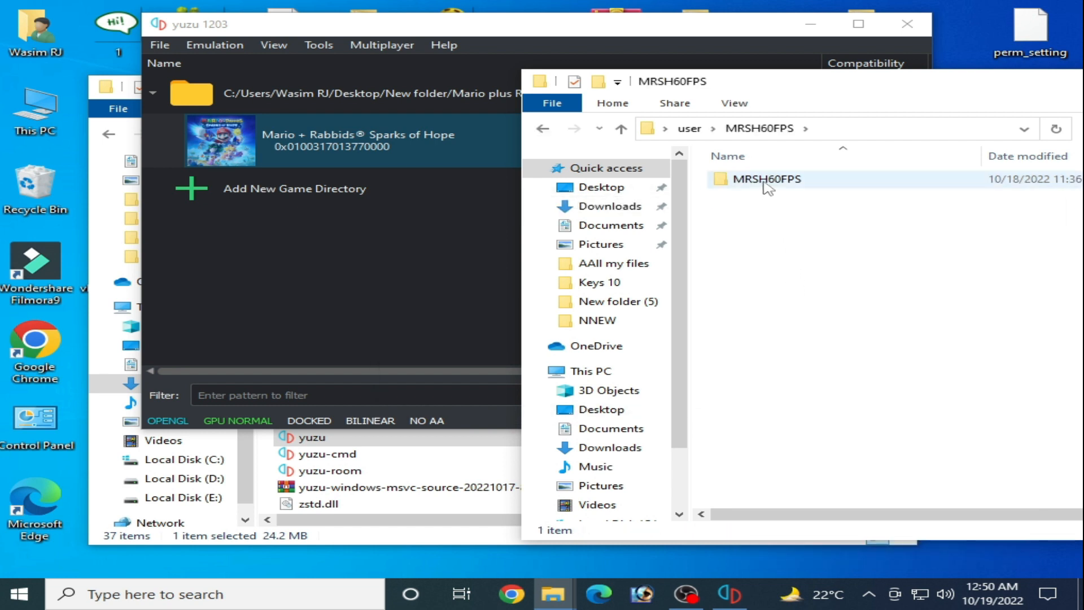
left_click(766, 179)
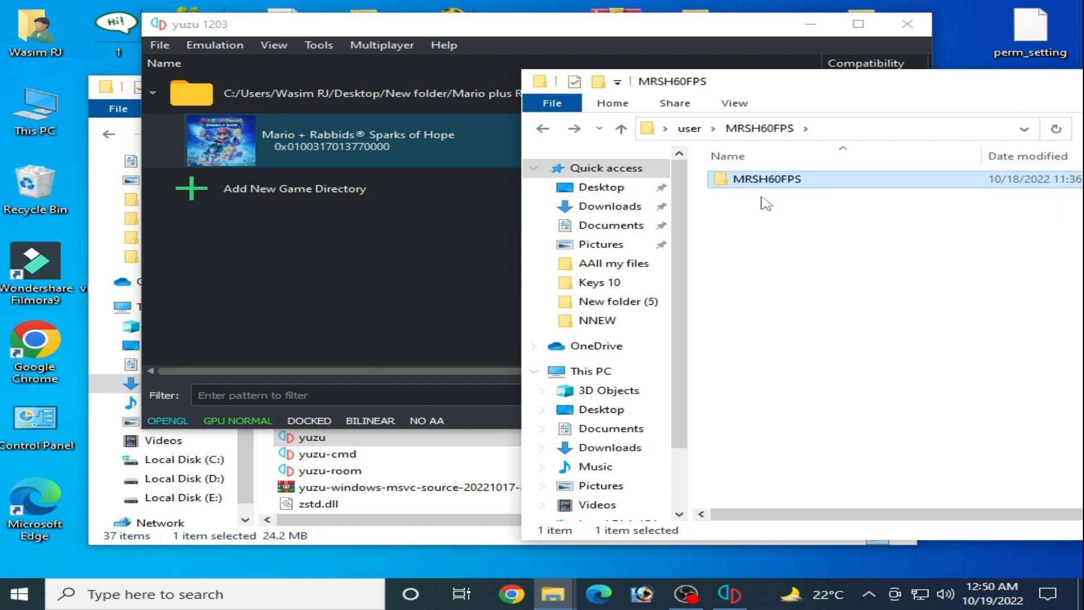
mouse_move(774, 183)
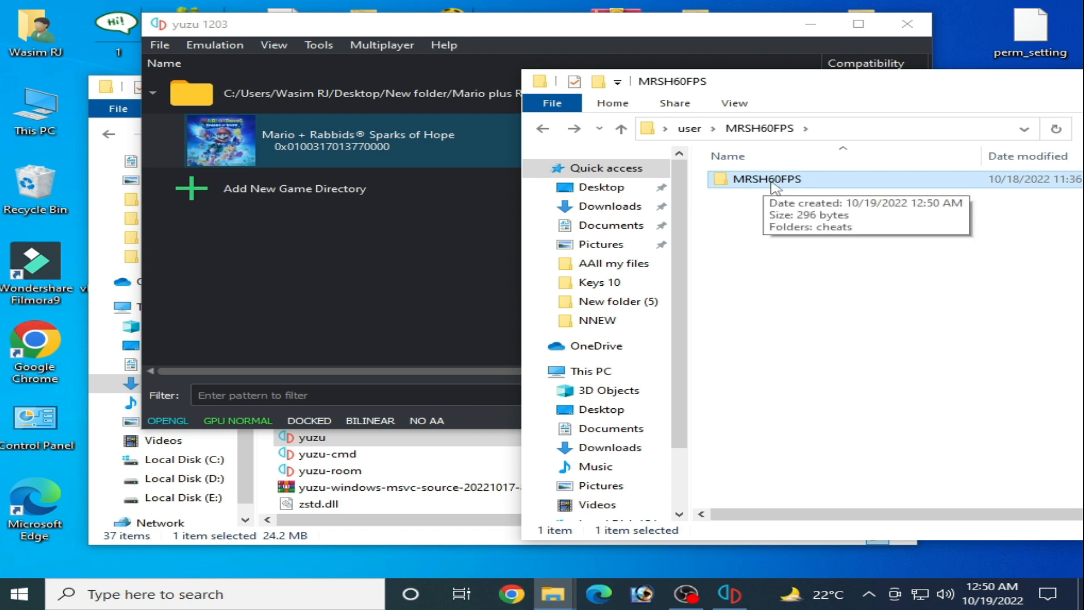
- Reveal the mod data folder for Mario + Rabbids Sparks of Hope from its context menu
right_click(339, 140)
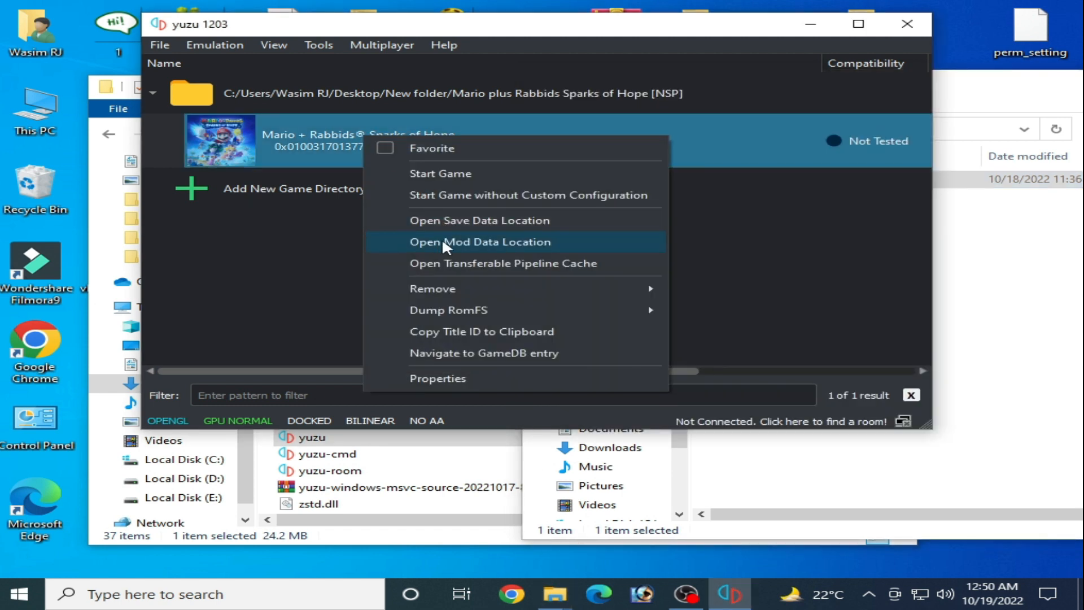
left_click(480, 241)
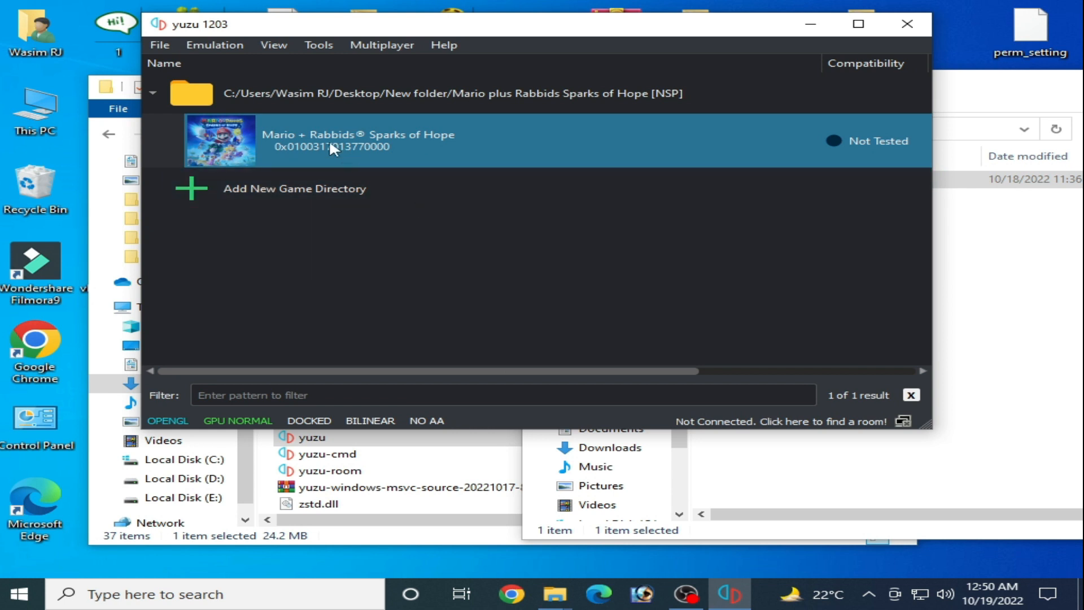
- In the game's Properties, tick the MRSH60FPS patch on the Add-Ons list
right_click(332, 149)
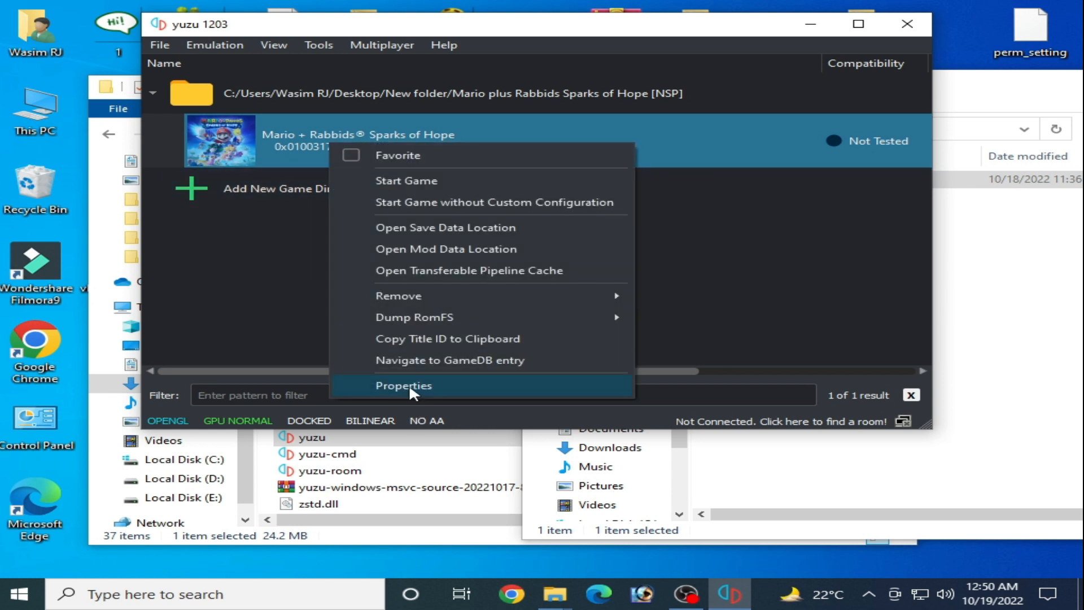
left_click(403, 386)
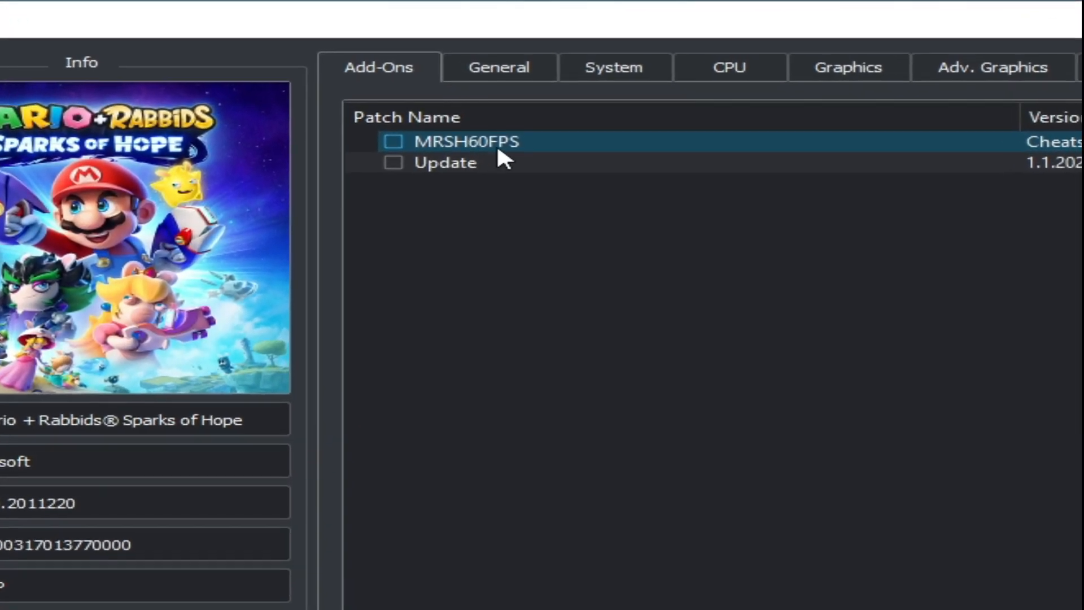
left_click(393, 141)
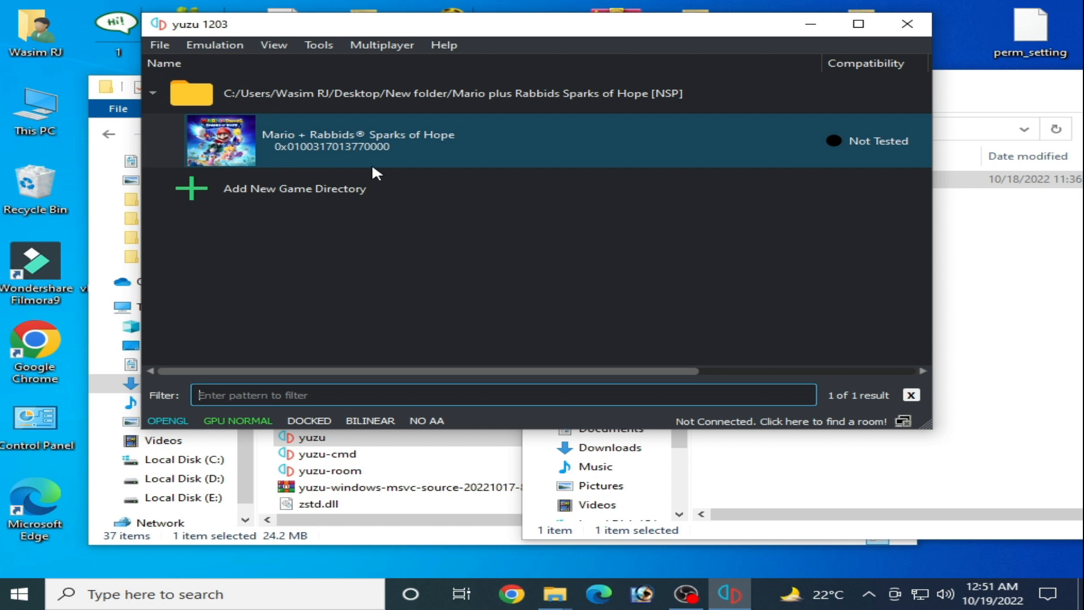
- Go to Emulation > Configure > Graphics and confirm the API stays on OpenGL
left_click(215, 45)
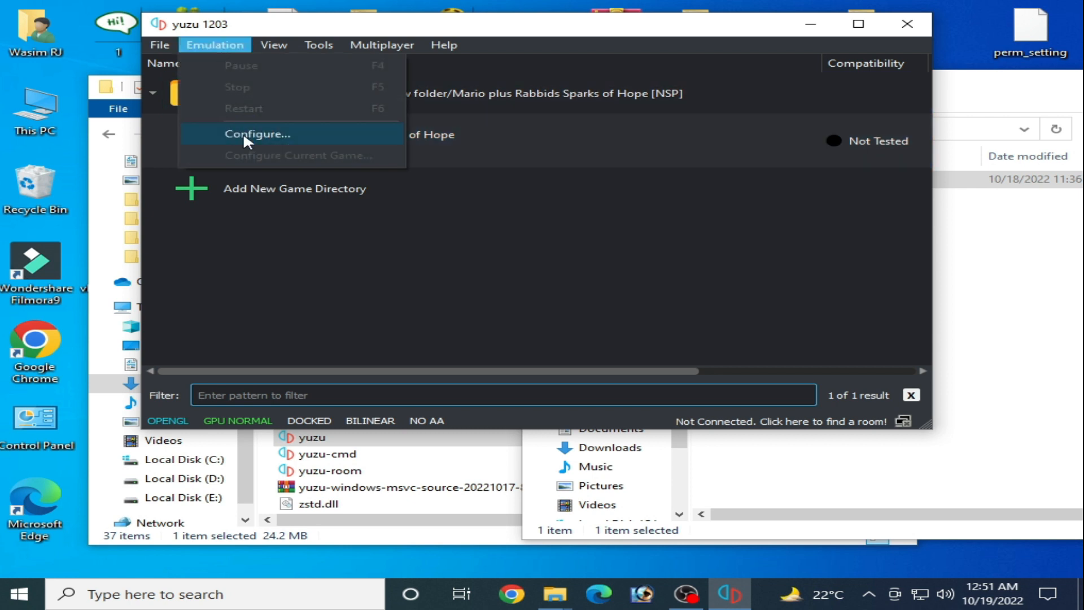
left_click(257, 134)
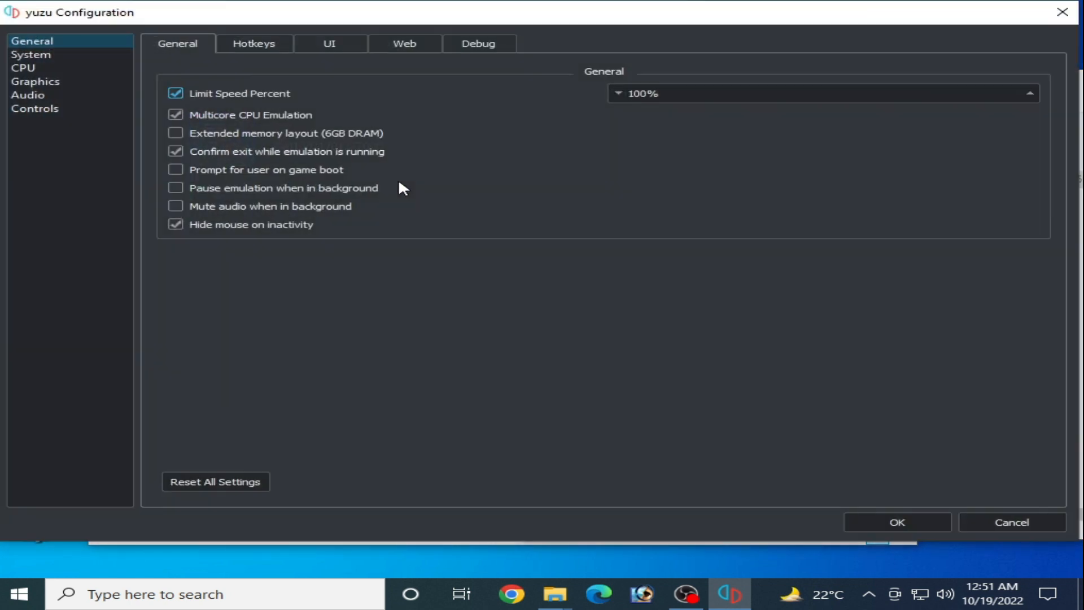
left_click(38, 81)
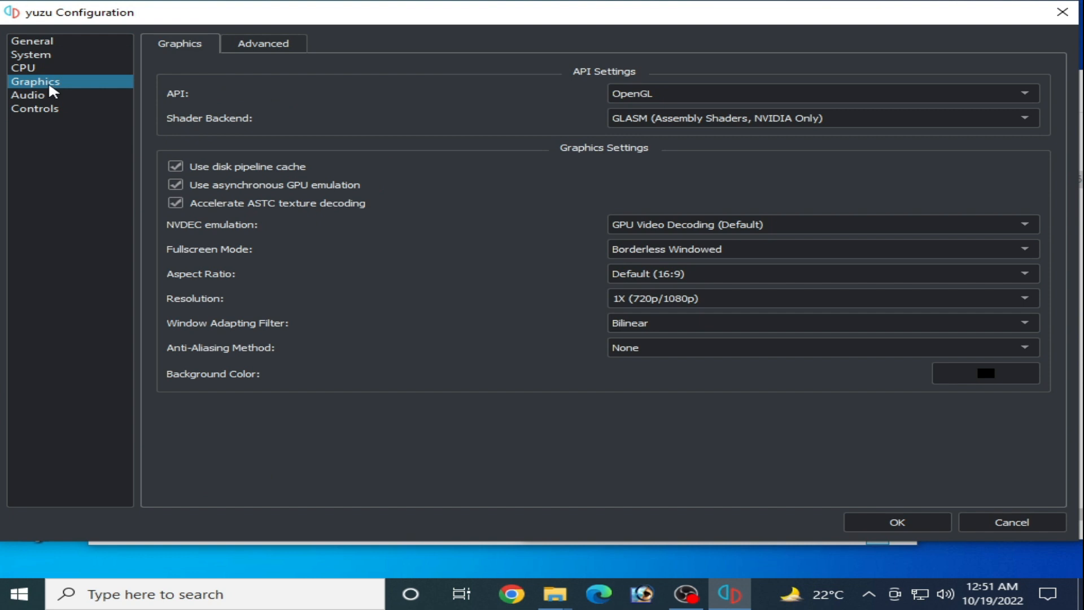
mouse_move(494, 228)
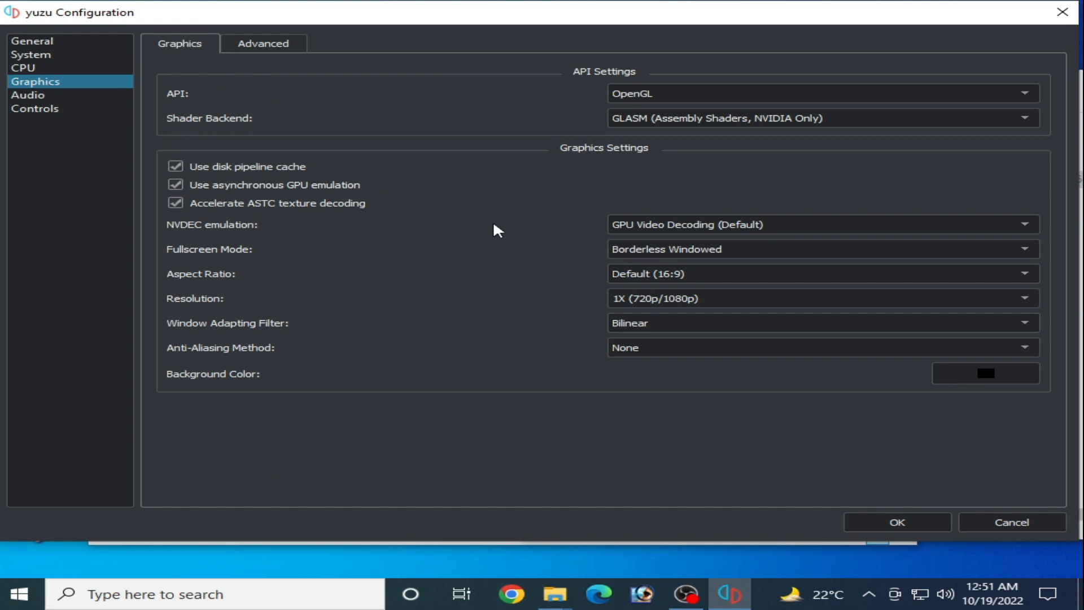
mouse_move(519, 228)
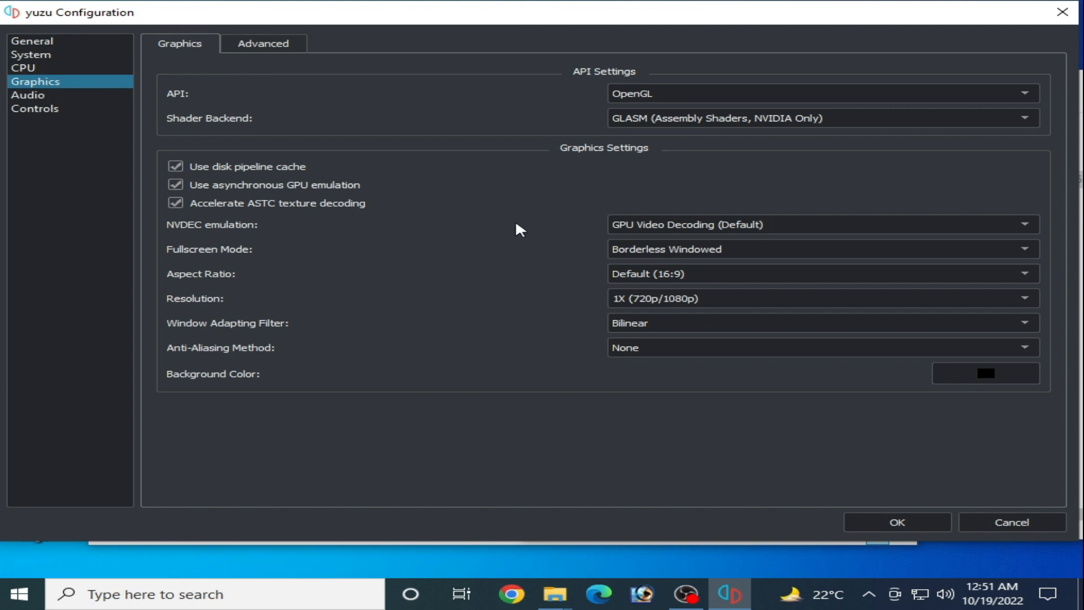
left_click(819, 94)
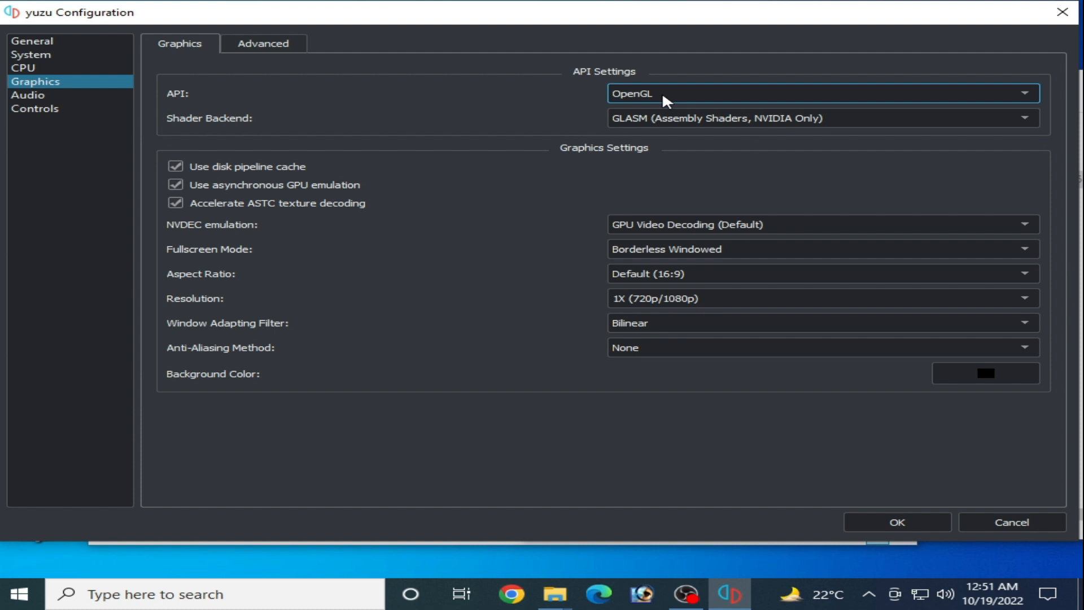
left_click(815, 93)
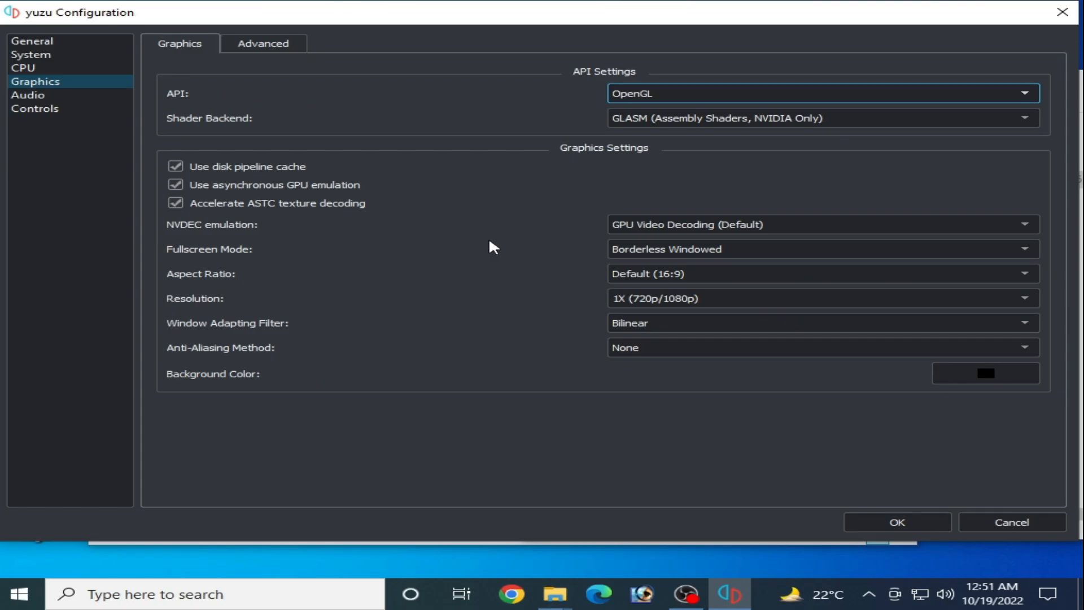
mouse_move(769, 160)
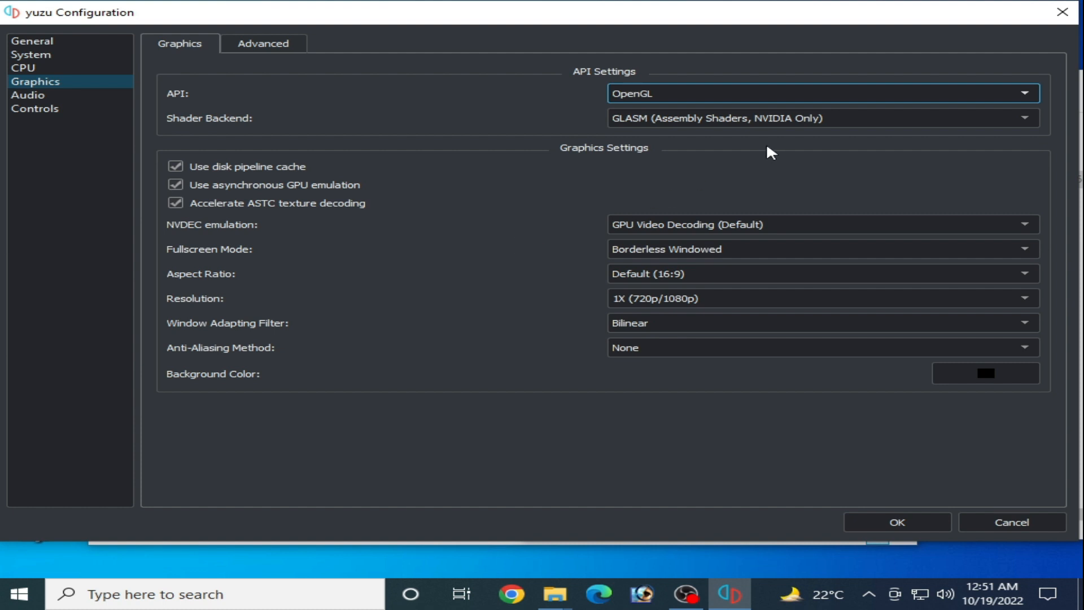
- Untick Use VSync in the Advanced graphics settings and return to the Graphics page
left_click(265, 43)
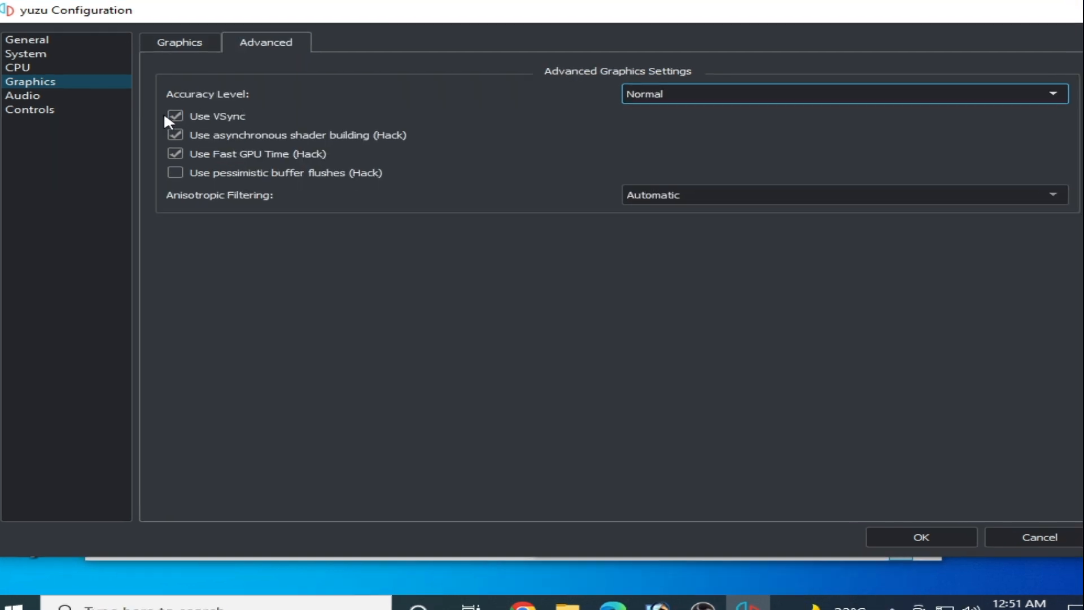
left_click(173, 115)
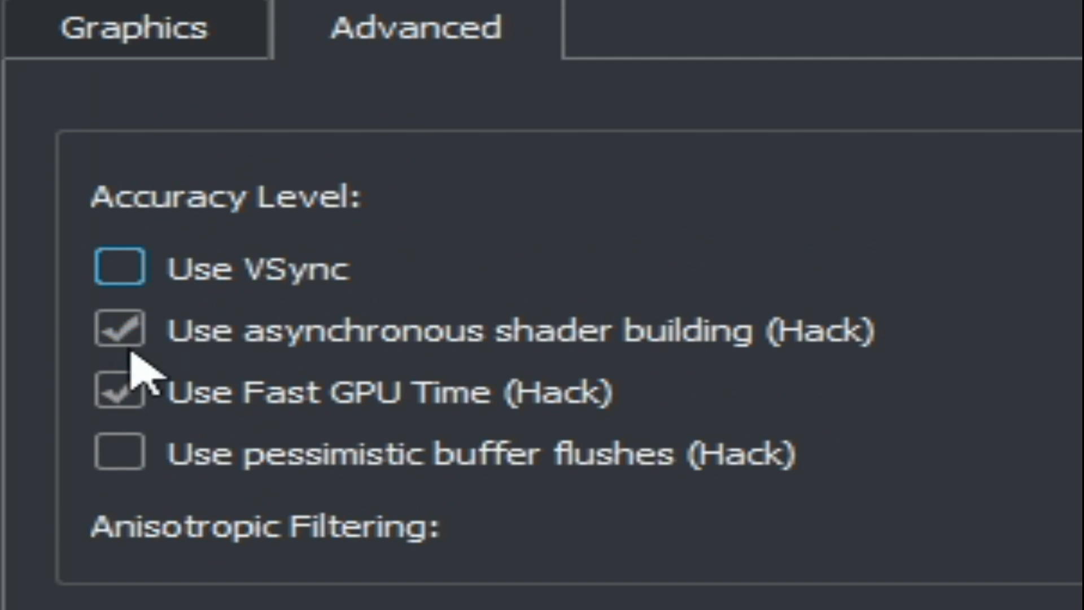
left_click(119, 331)
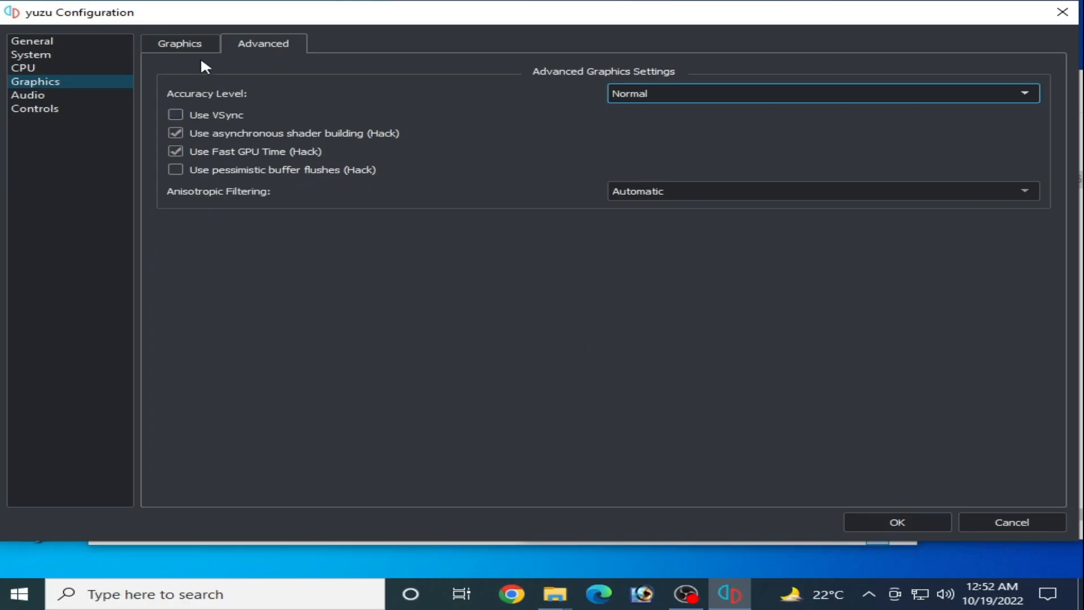
left_click(179, 43)
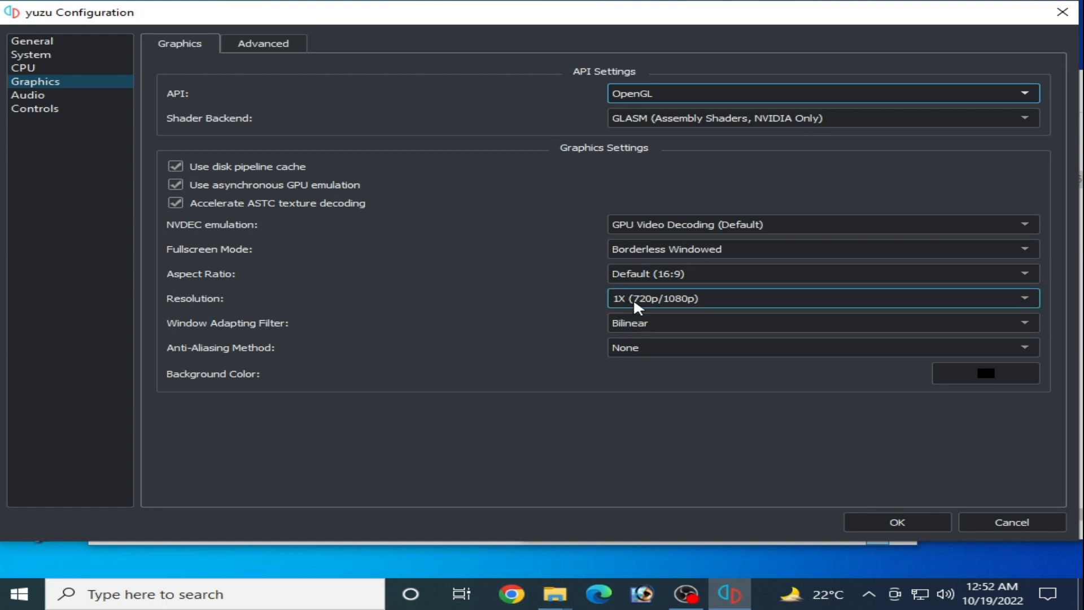
mouse_move(675, 314)
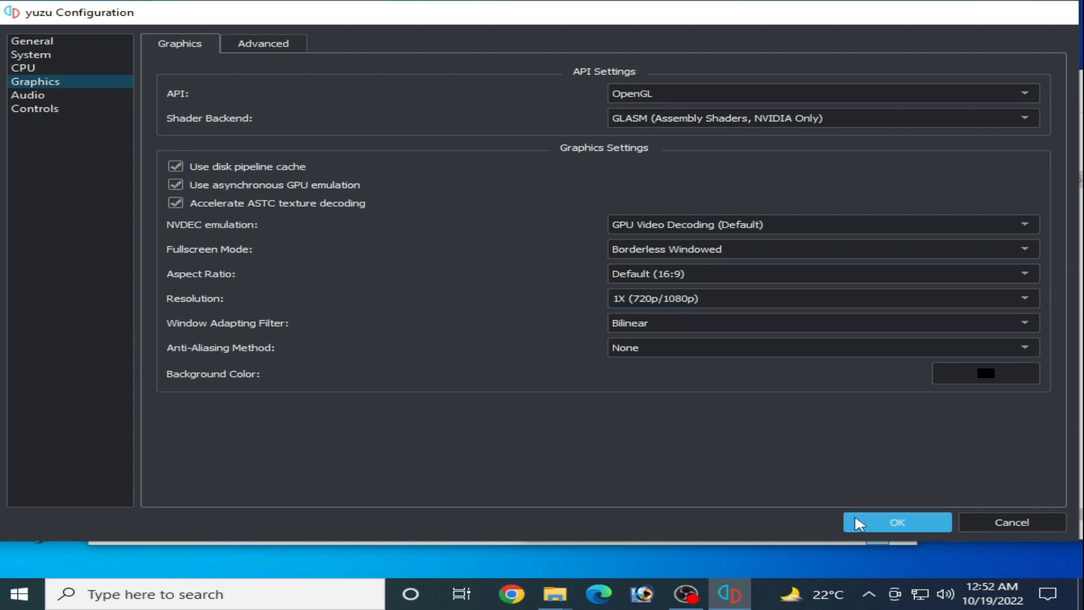
- Confirm the configuration with OK, returning to the game list
left_click(898, 522)
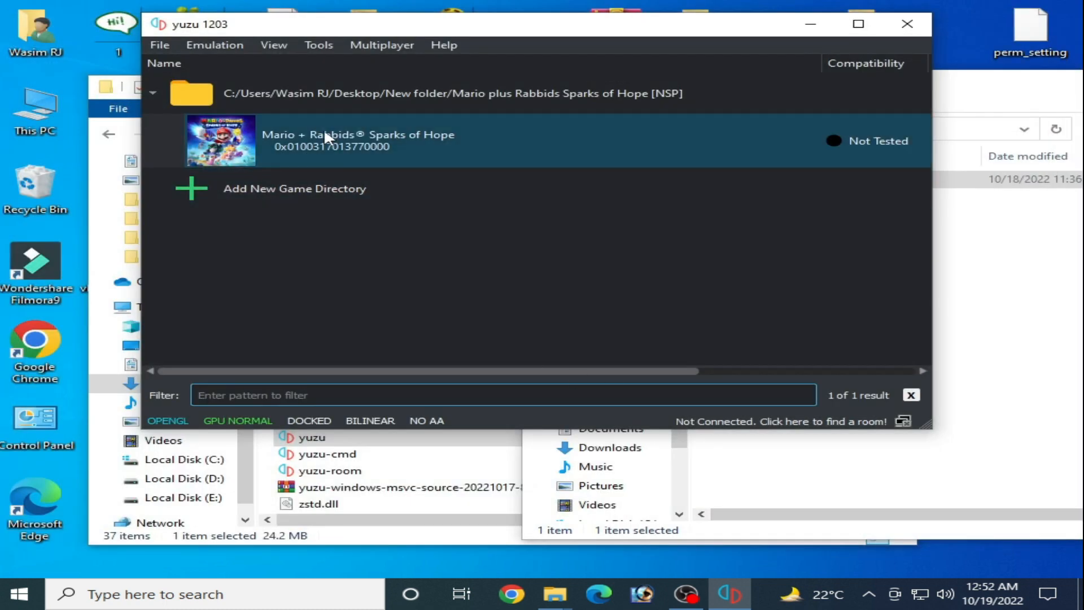
- In the game's own Adv. Graphics properties, untick Use VSync
right_click(327, 138)
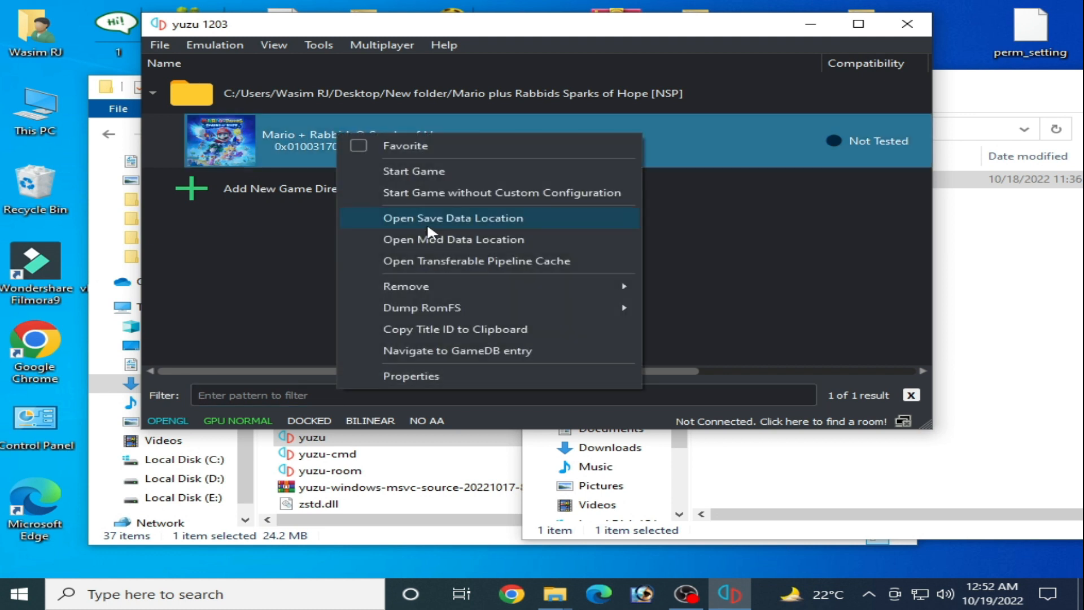
left_click(411, 376)
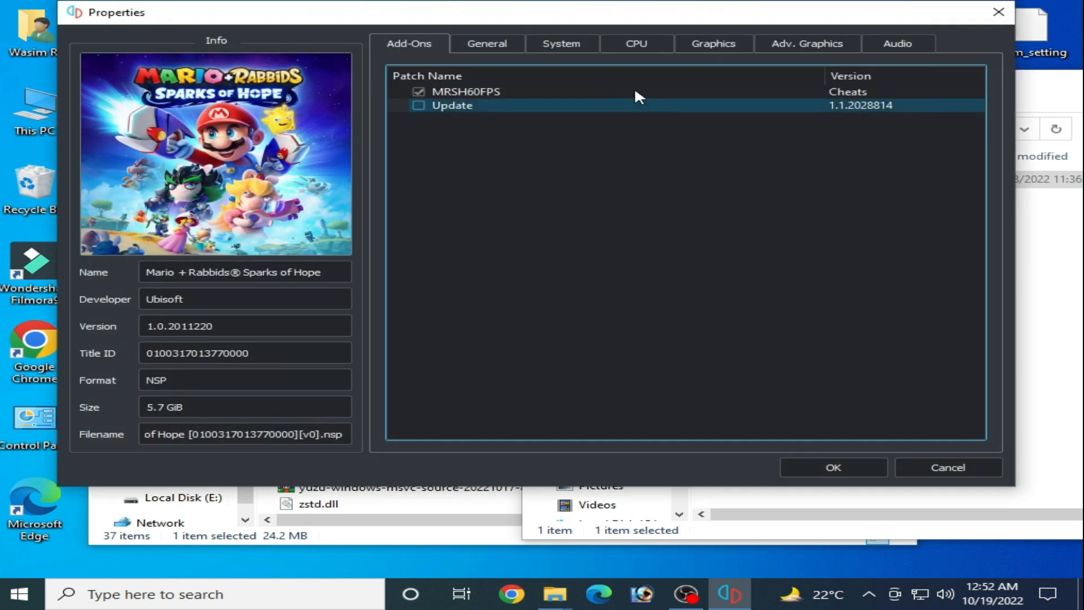
left_click(714, 43)
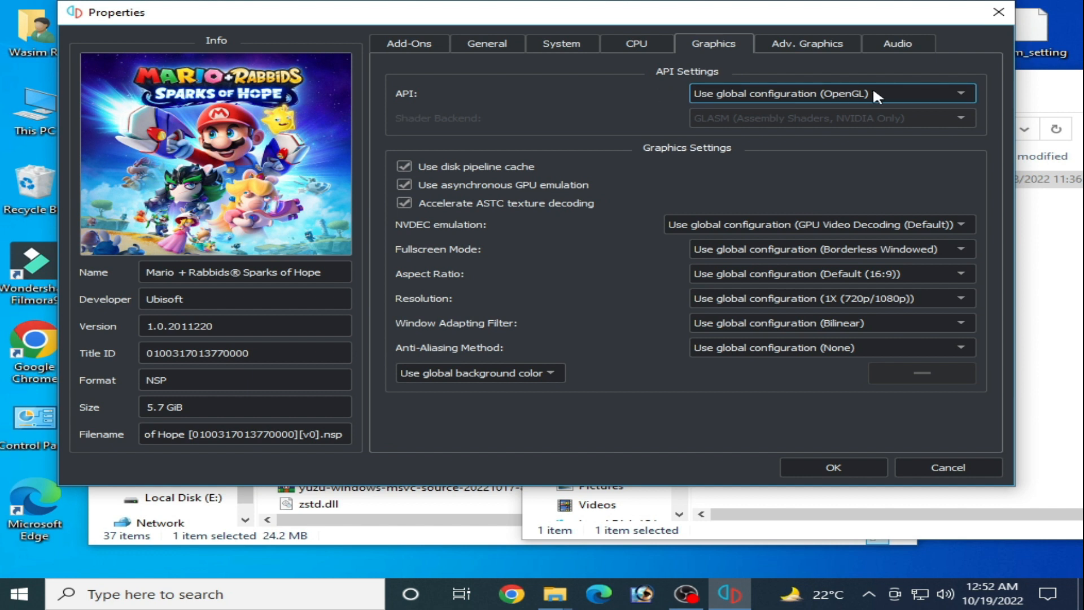
left_click(806, 43)
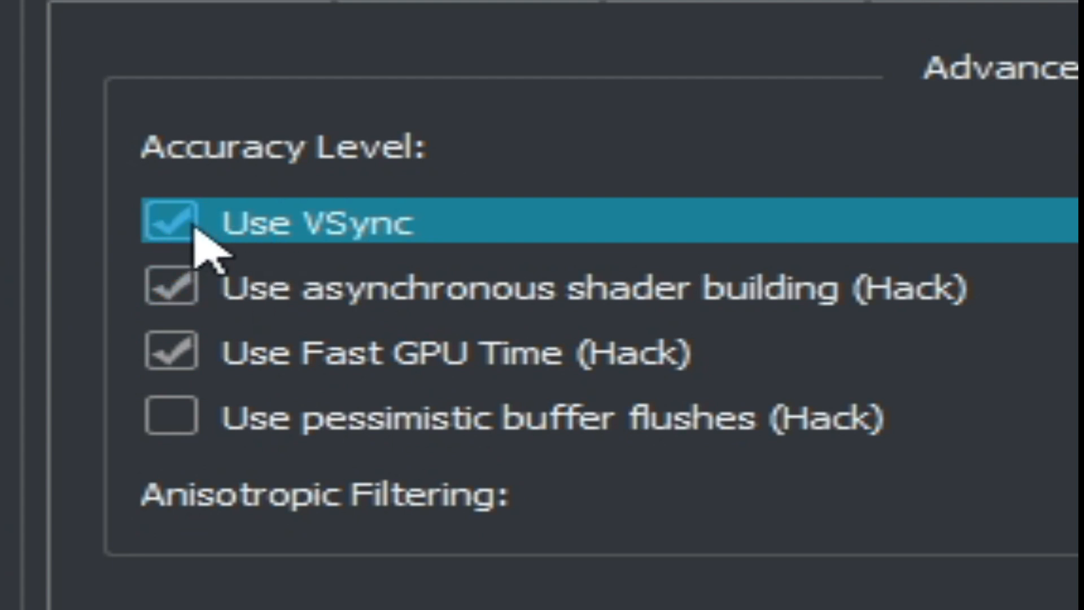
left_click(171, 223)
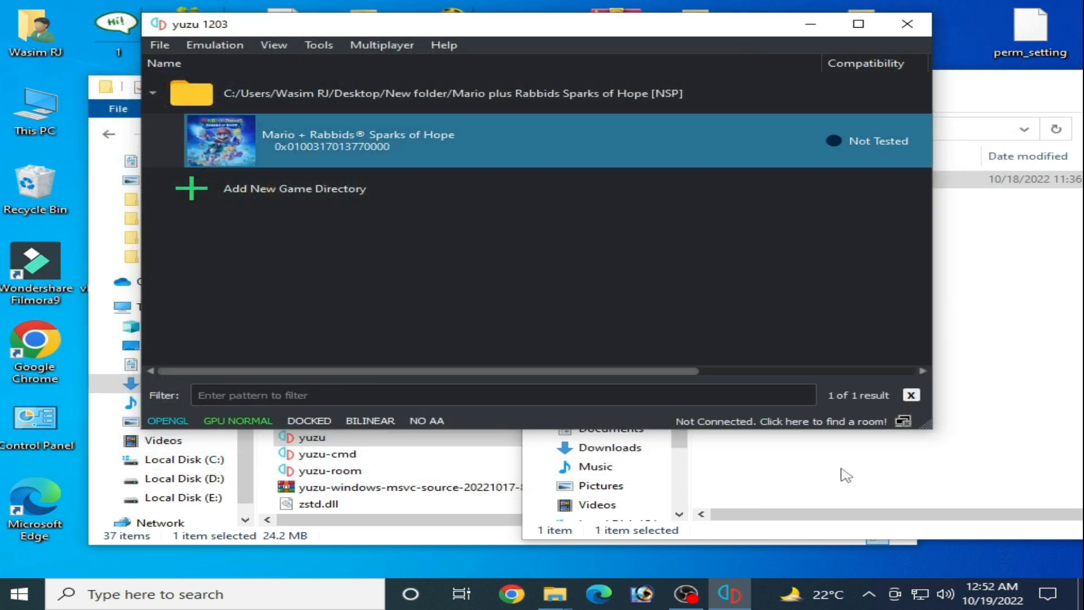
mouse_move(488, 246)
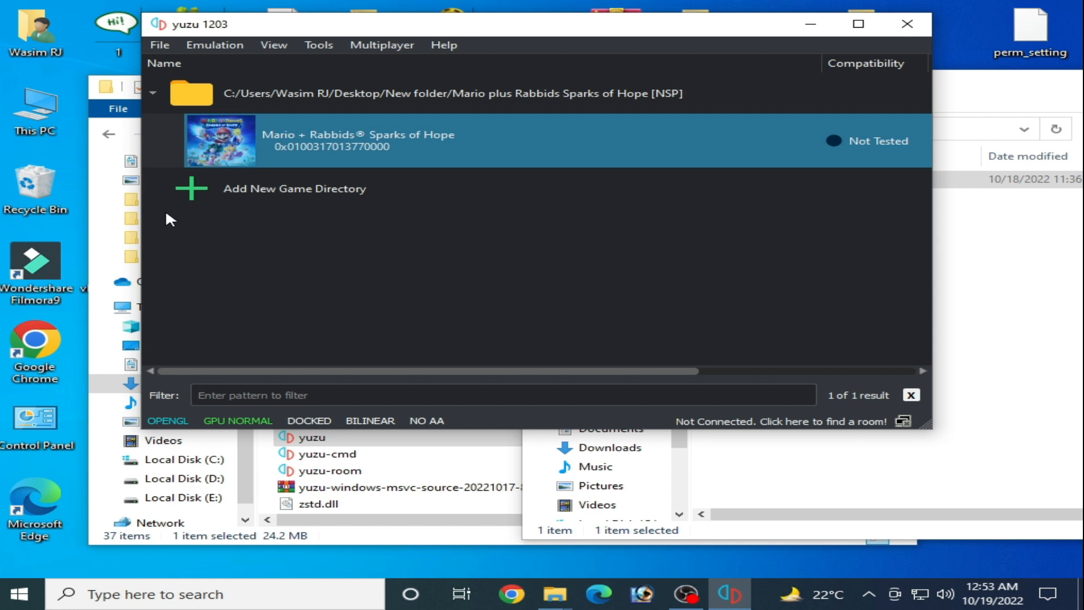
right_click(171, 219)
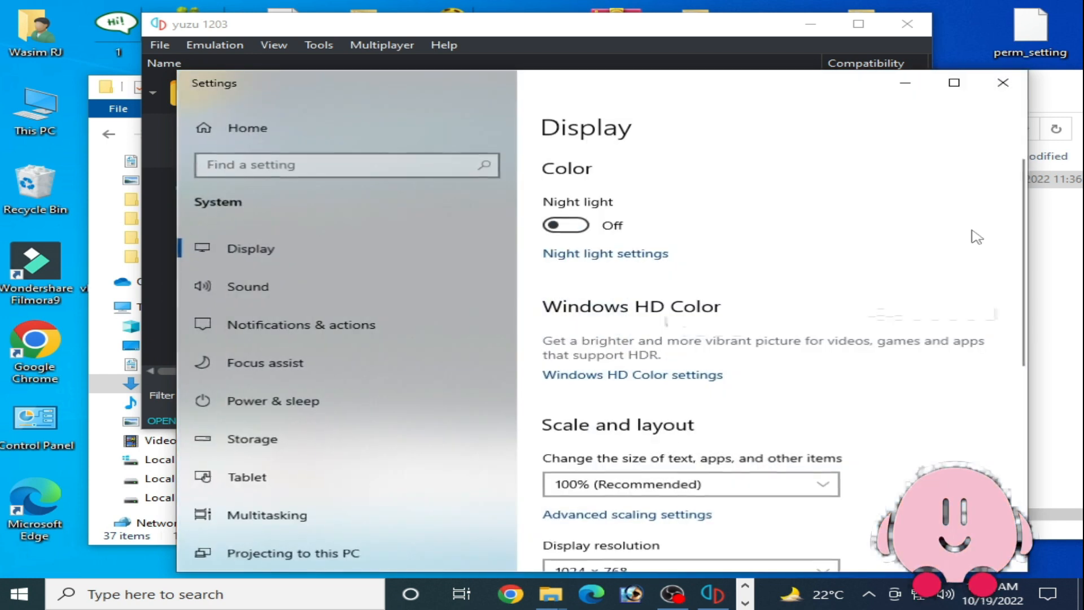
- Reach Graphics settings under Display and remove the old yuzu preference entry
scroll("down", 3)
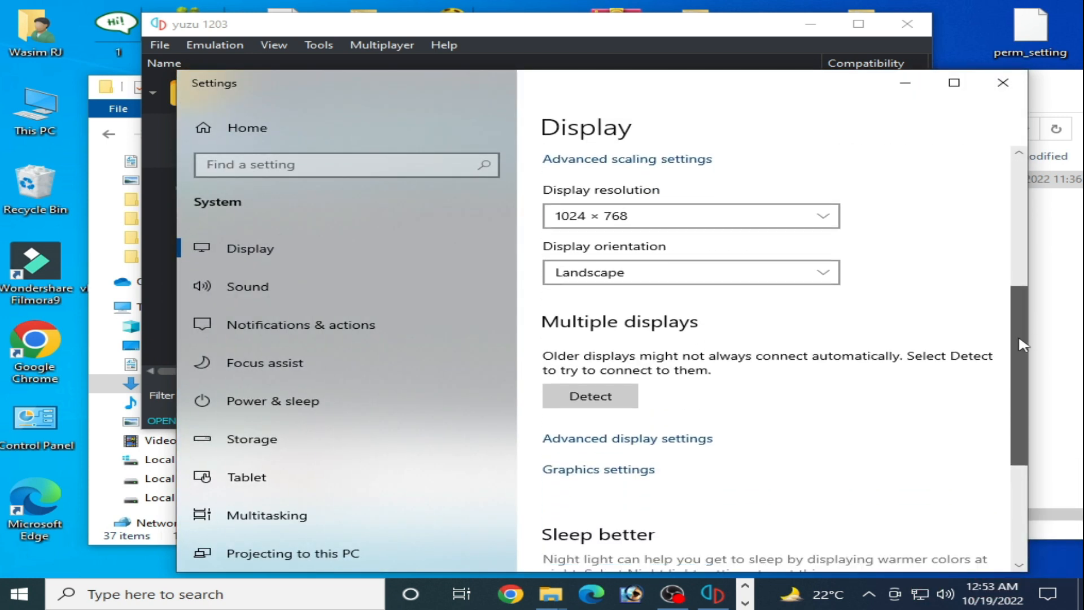
scroll("down", 3)
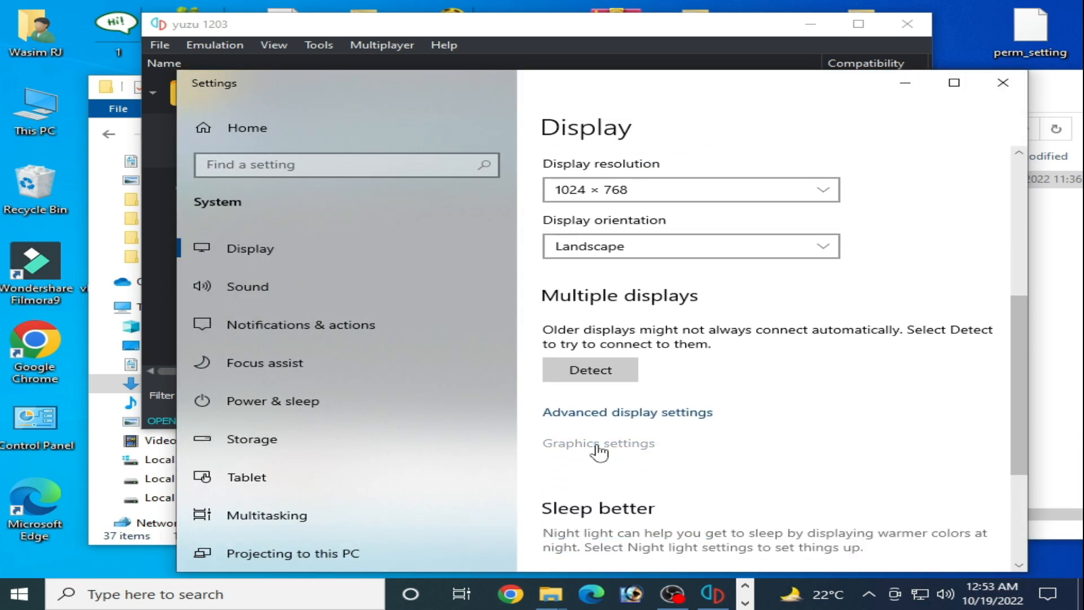
left_click(599, 443)
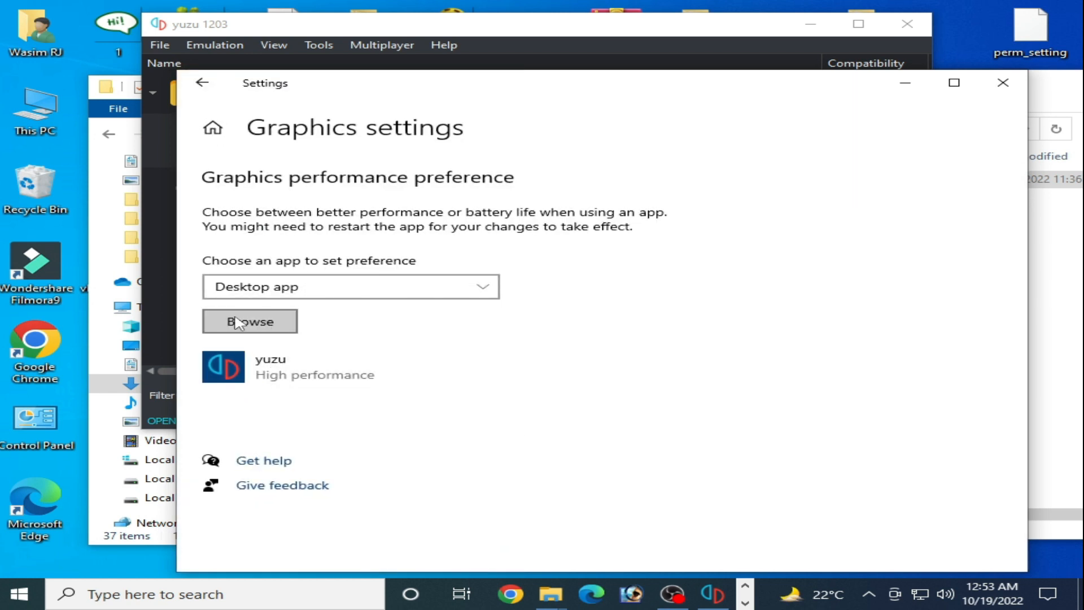
left_click(249, 321)
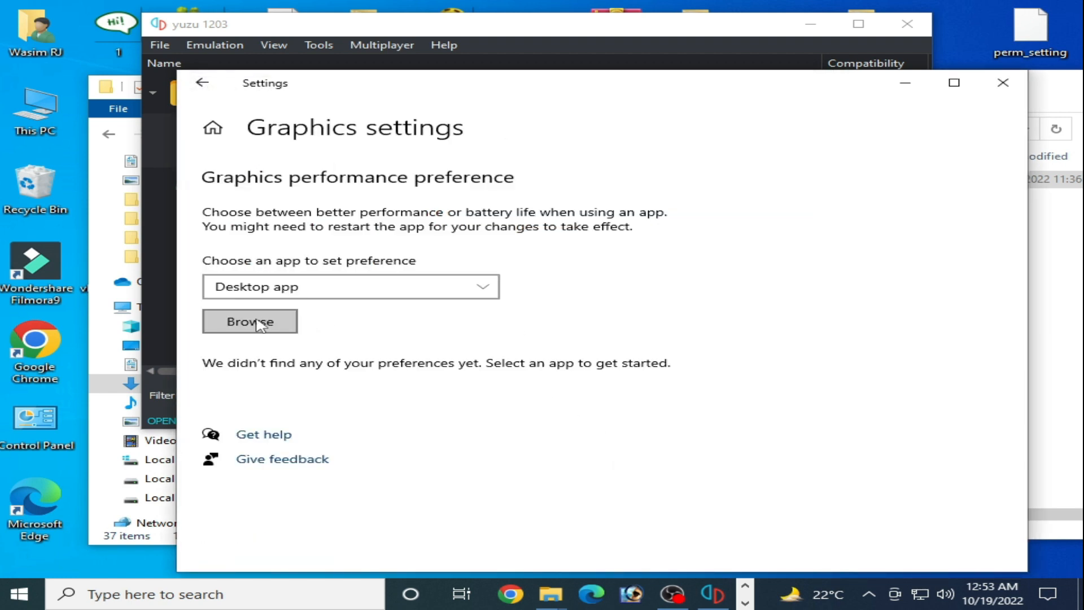
- Add yuzu.exe from the yuzu-windows-msvc build folder and bring up its Options
left_click(249, 321)
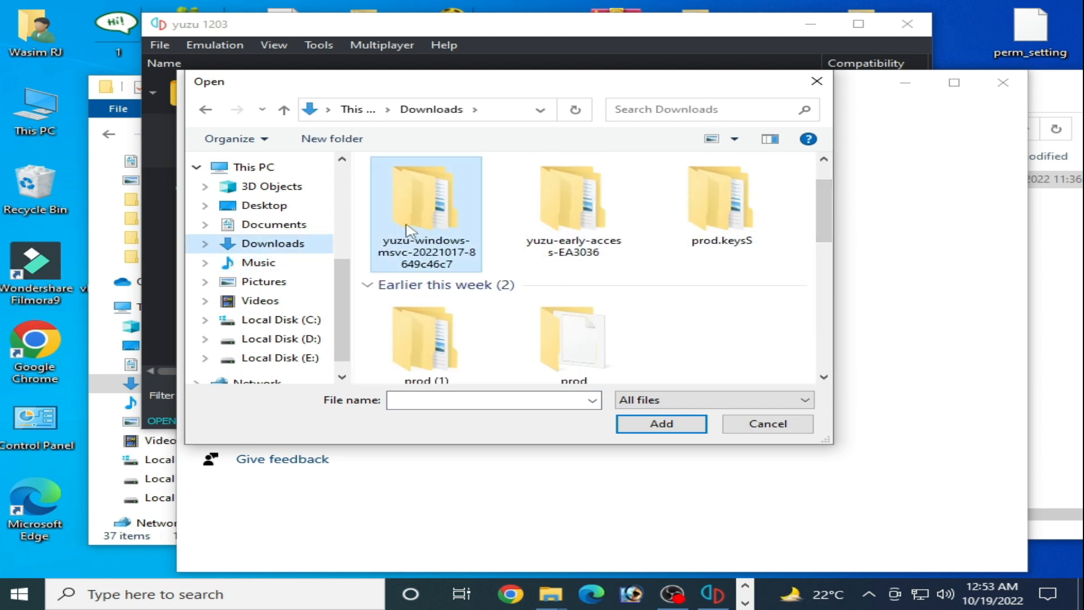
double_click(425, 208)
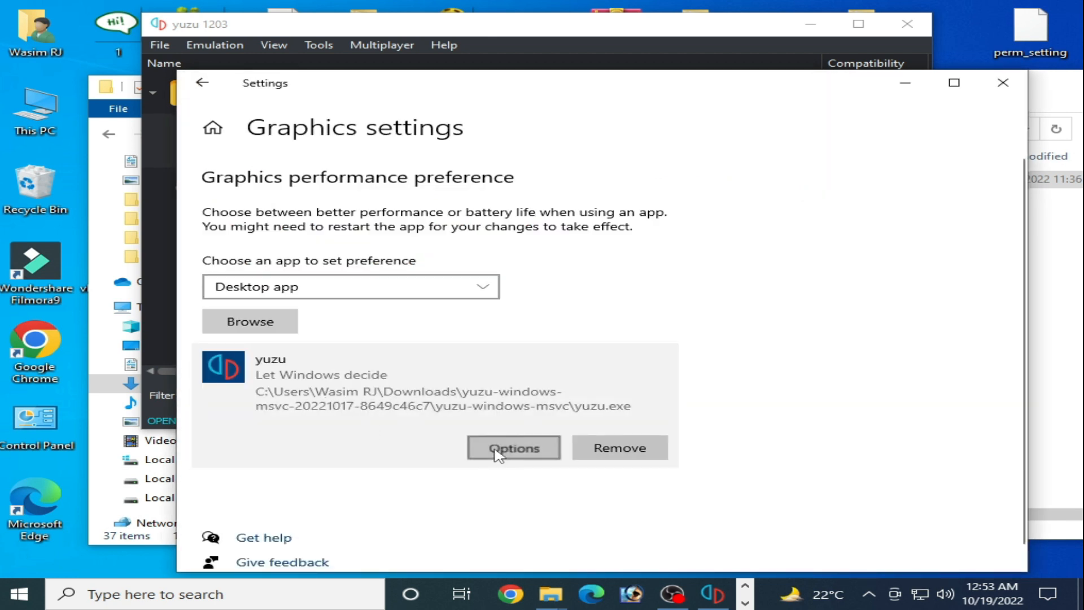
left_click(514, 447)
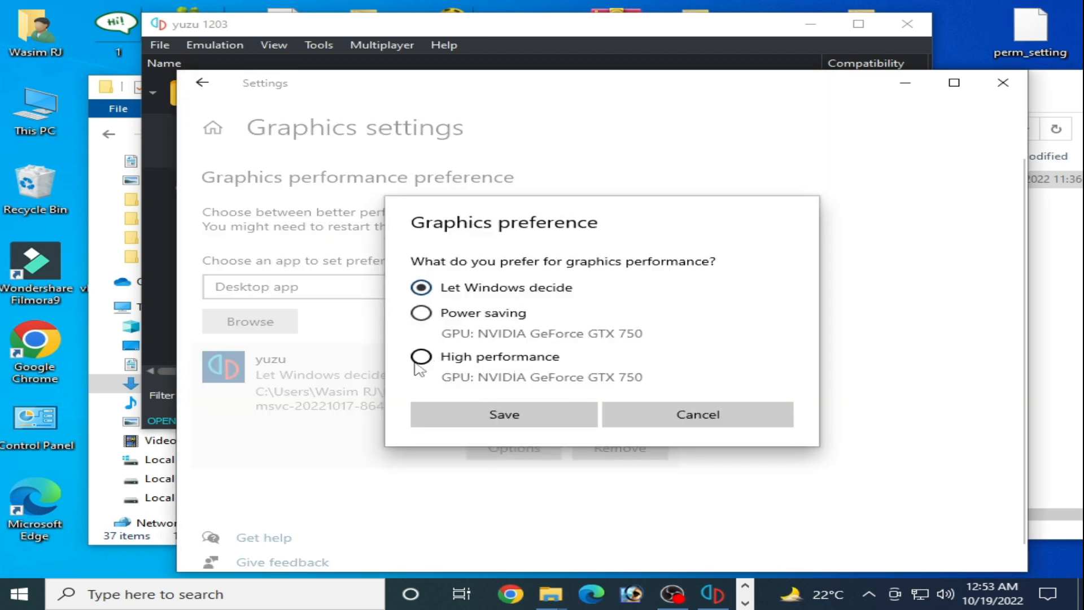
- Set yuzu.exe's graphics preference to High performance and save it
left_click(504, 415)
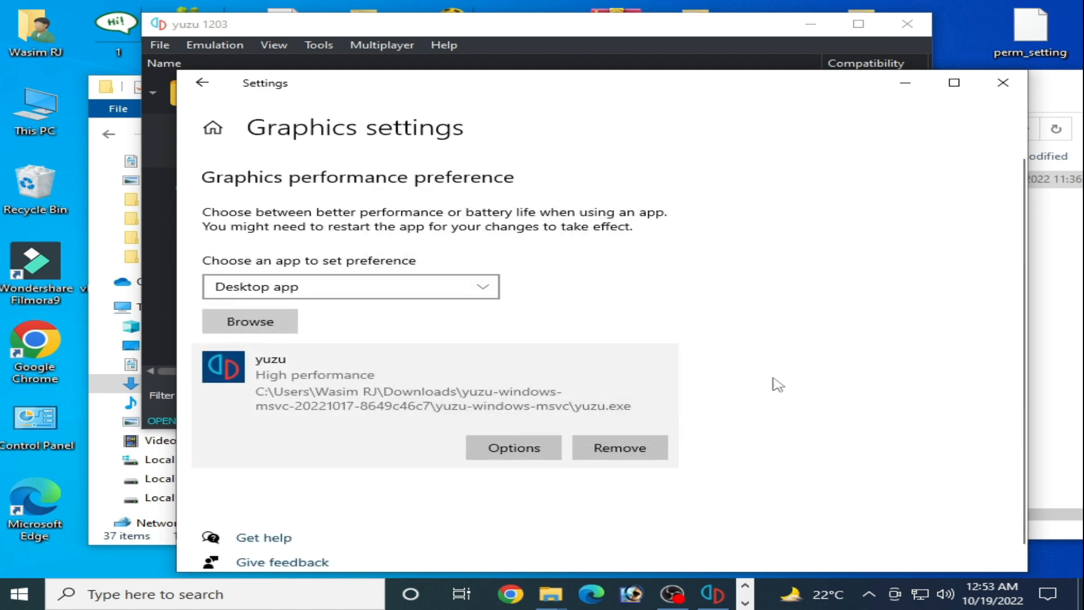
left_click(1002, 83)
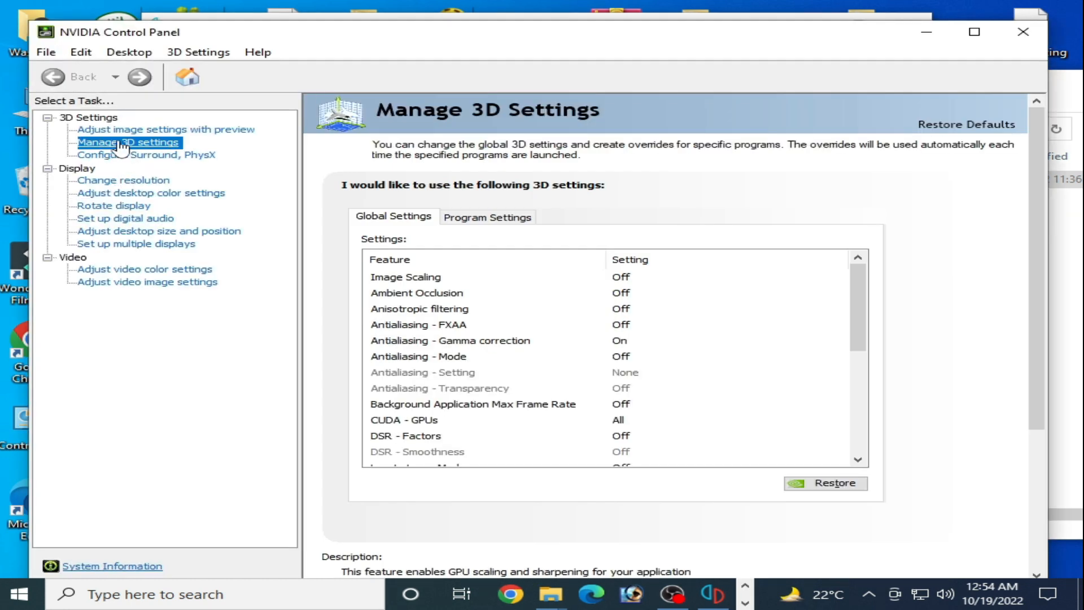
mouse_move(467, 227)
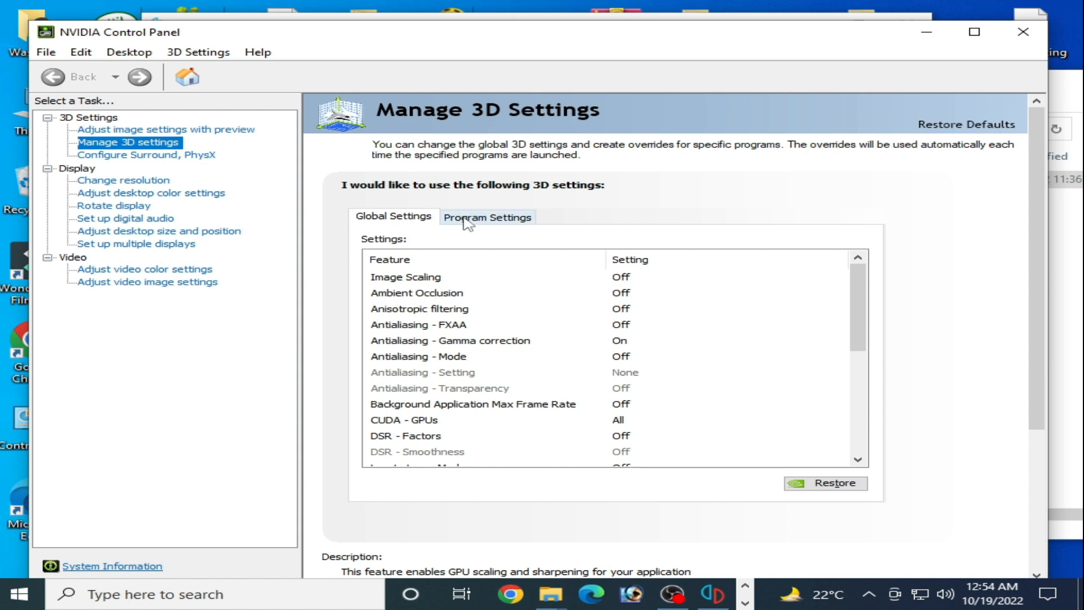
- In Manage 3D settings > Program Settings, start adding a program via Browse
left_click(487, 217)
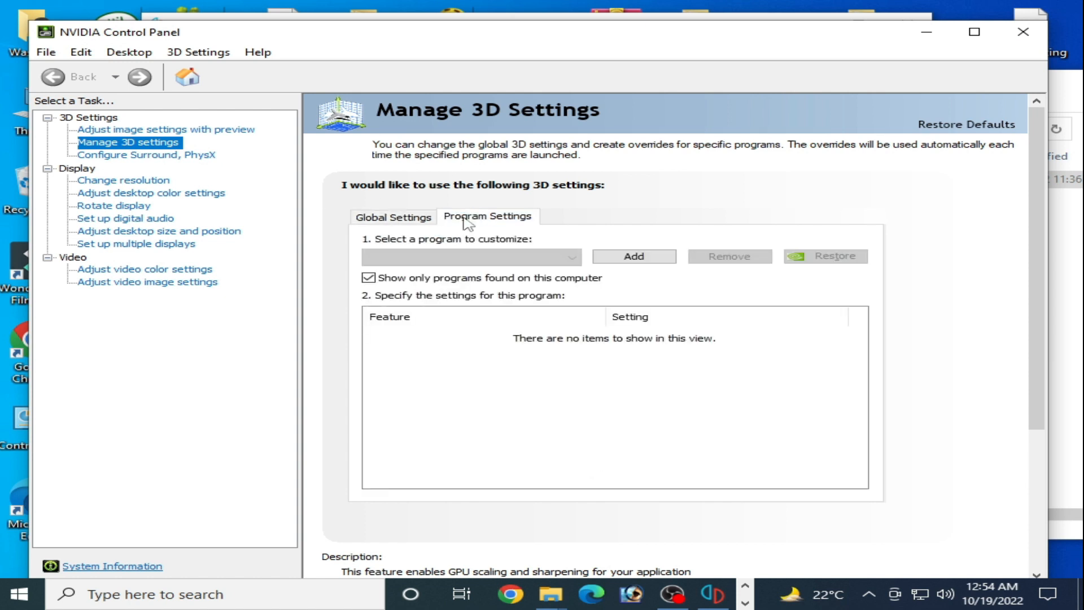
left_click(634, 257)
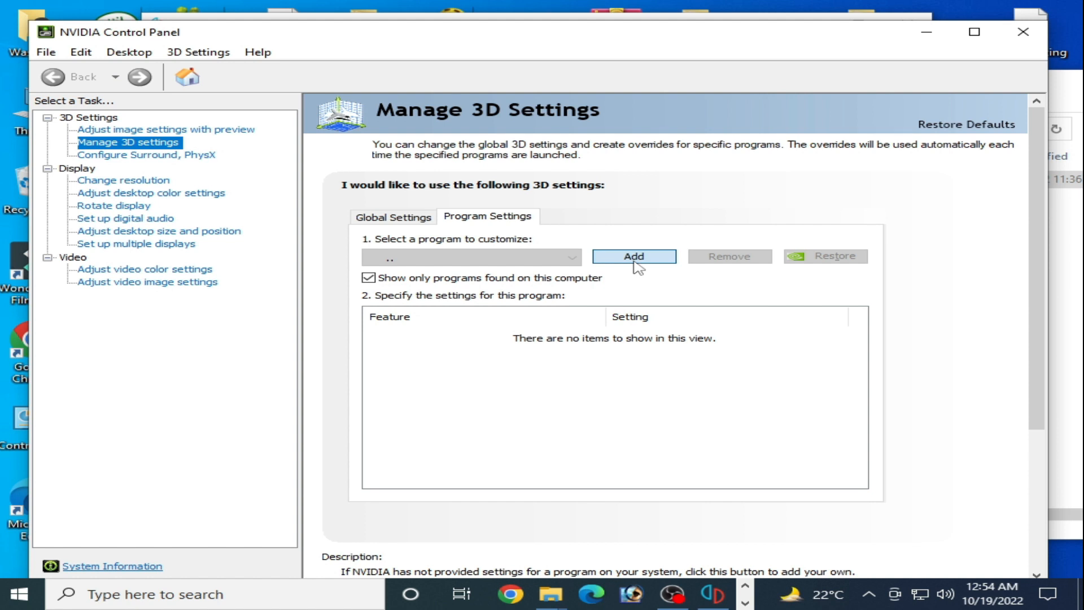
left_click(633, 257)
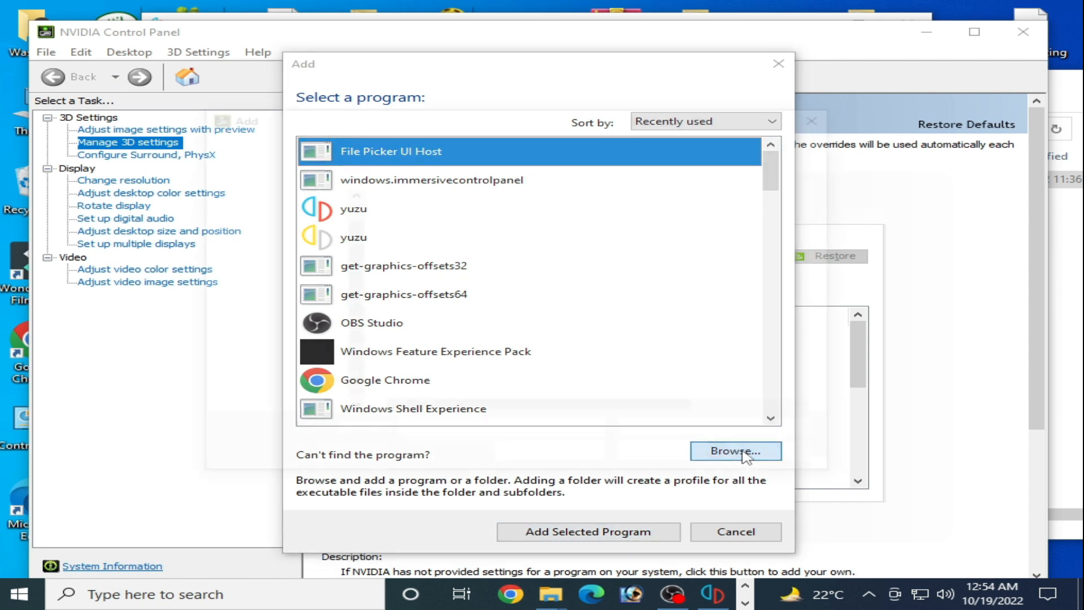
left_click(736, 451)
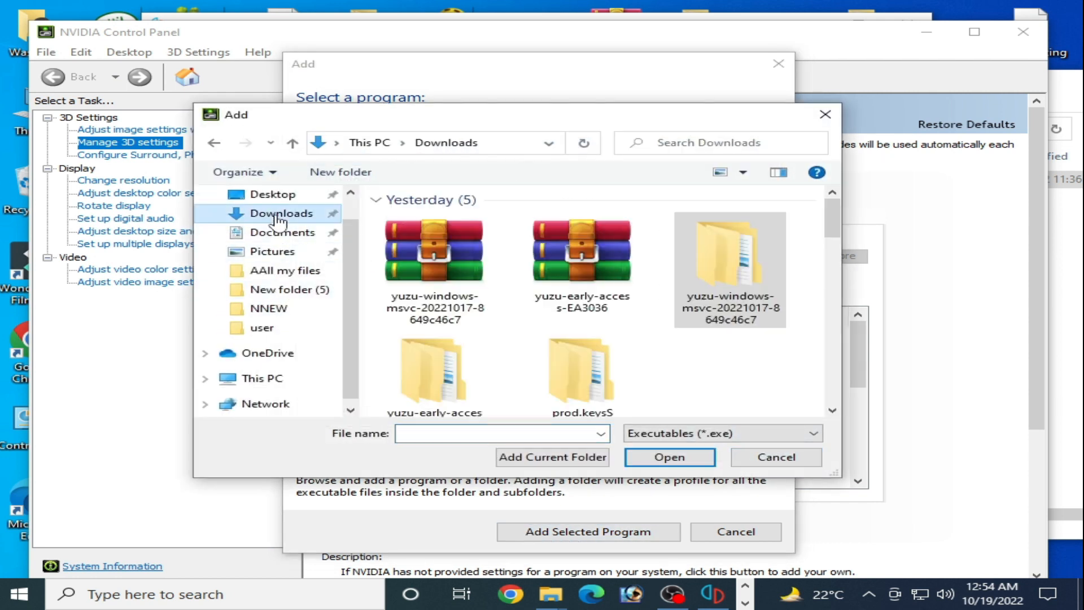
- Pick yuzu.exe from the yuzu-windows-msvc folder as the program to customise
left_click(729, 260)
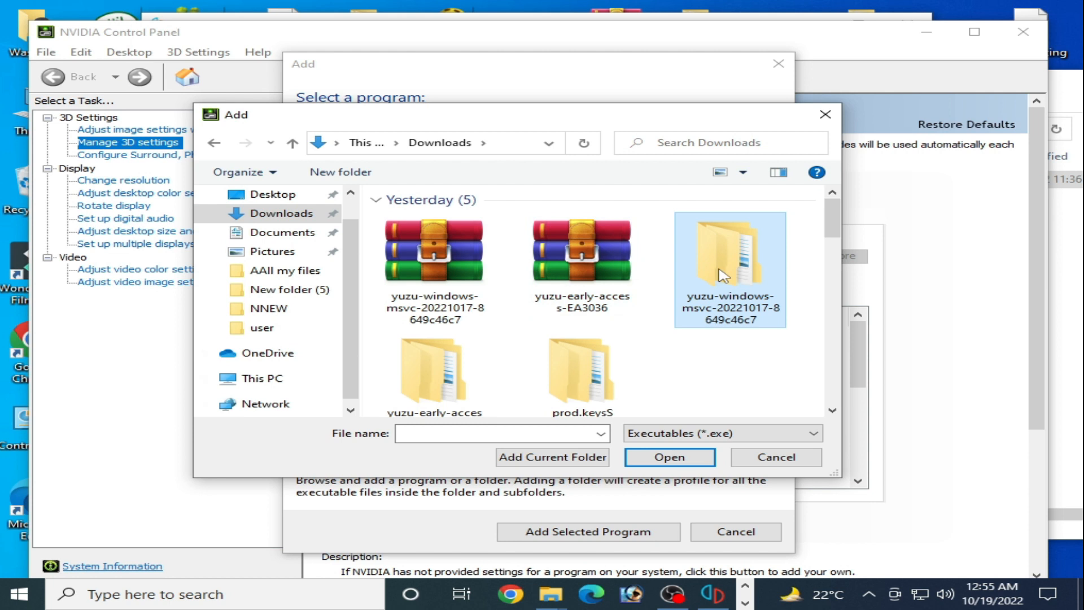
double_click(729, 251)
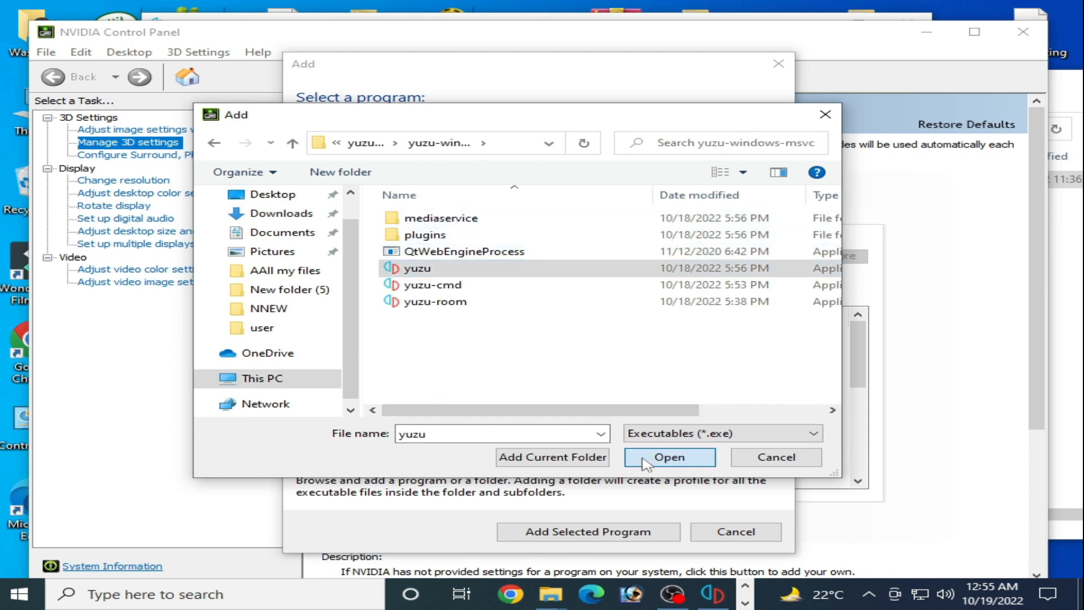
left_click(668, 457)
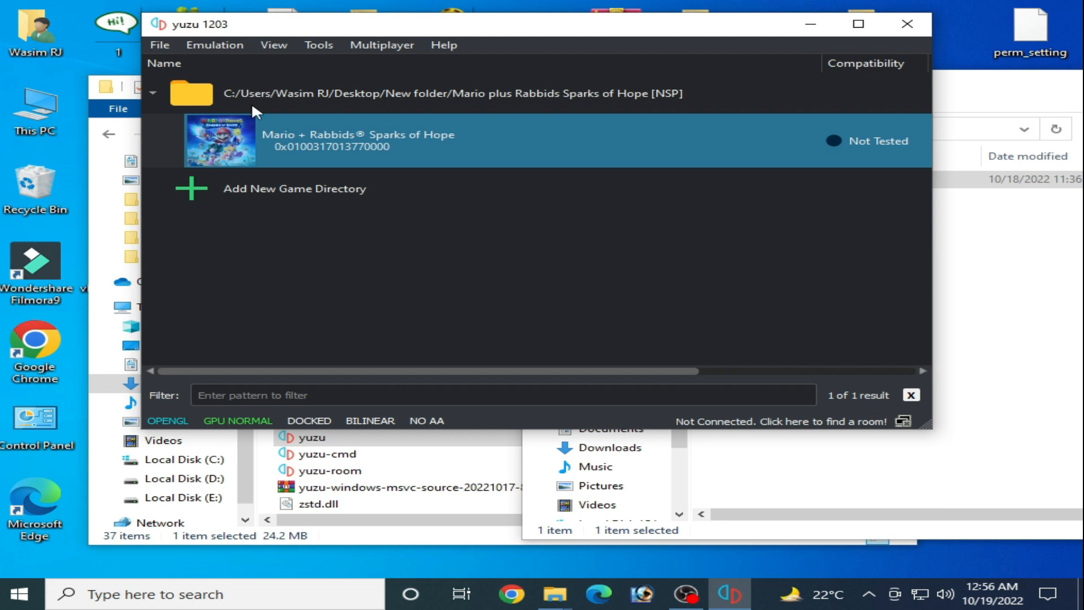
- Reach yuzu's keys folder via File > Open yuzu Folder
left_click(161, 45)
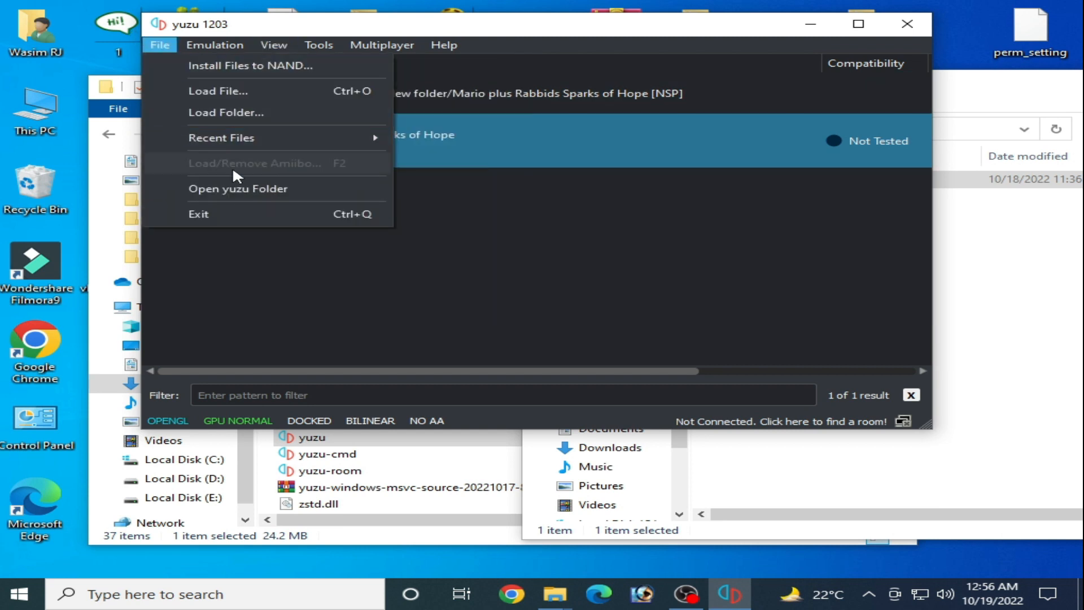
left_click(237, 189)
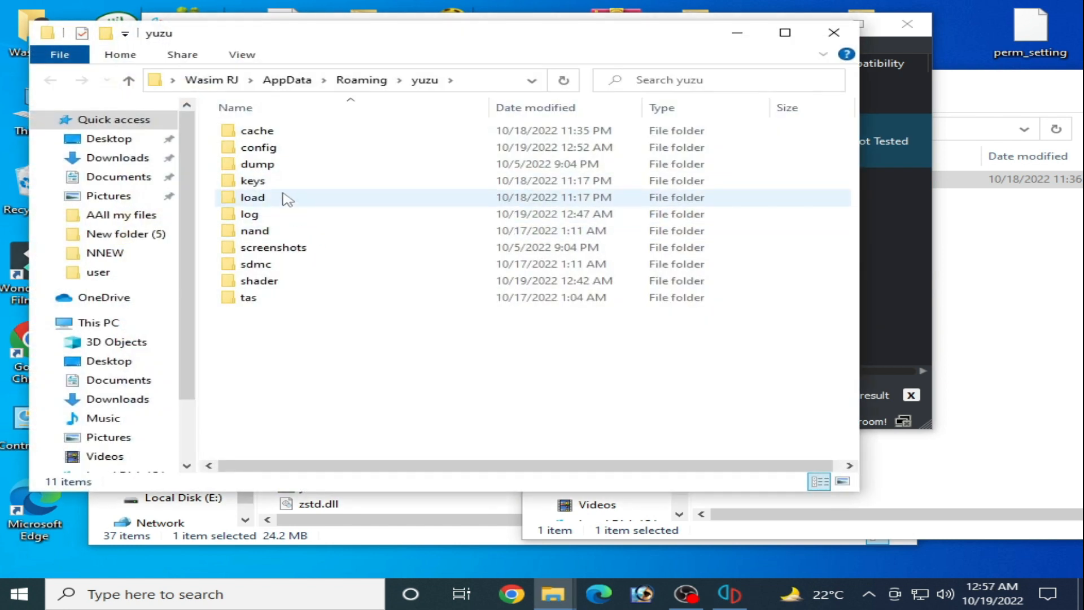
double_click(253, 181)
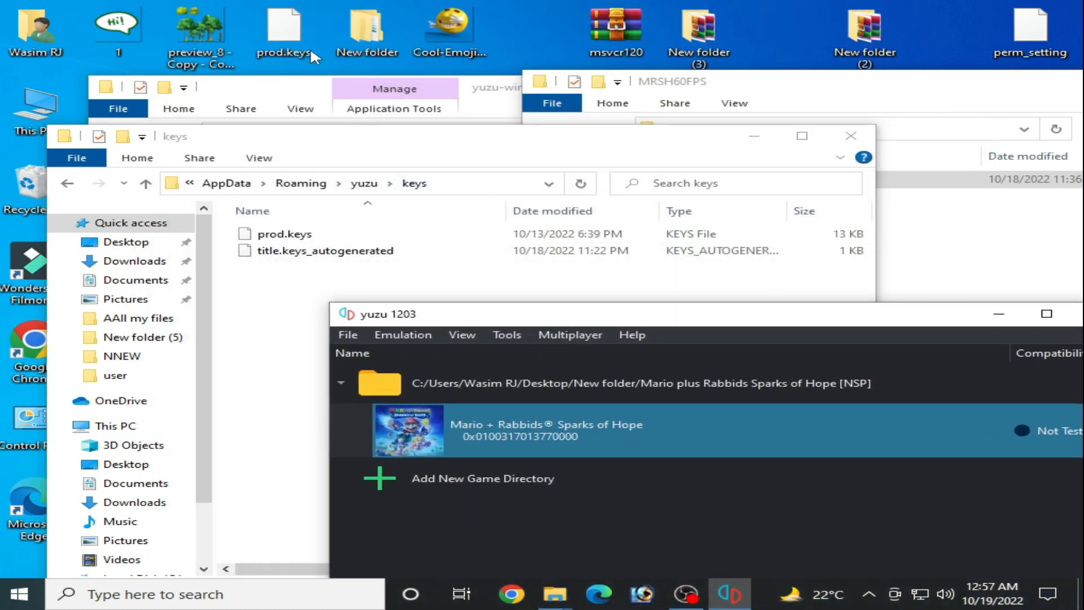
- Copy prod.keys from the desktop into the keys folder, replacing the existing file, and return to yuzu
right_click(288, 23)
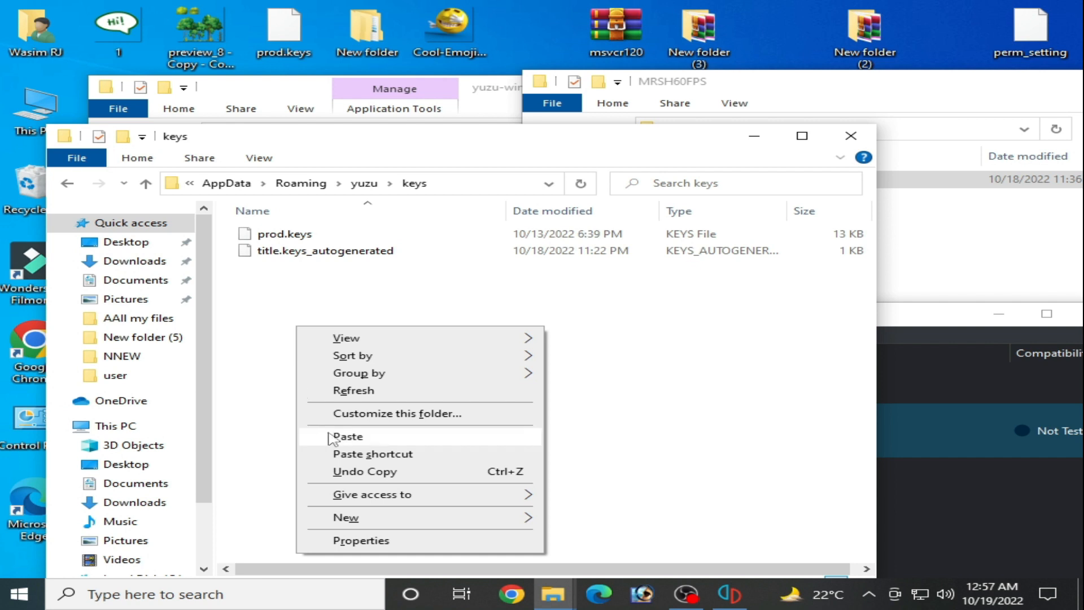
left_click(348, 436)
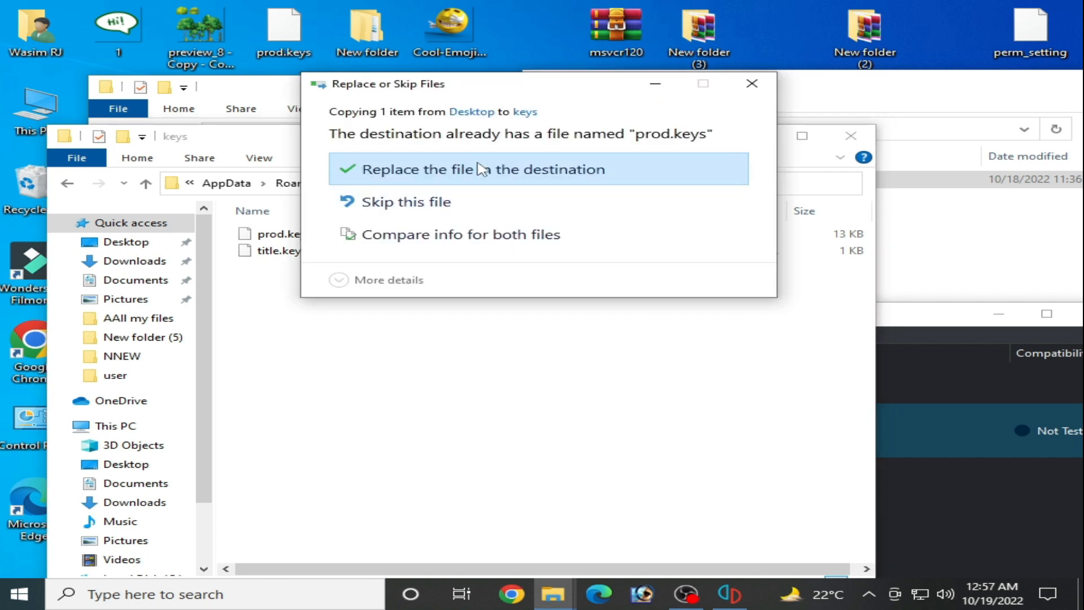
left_click(445, 170)
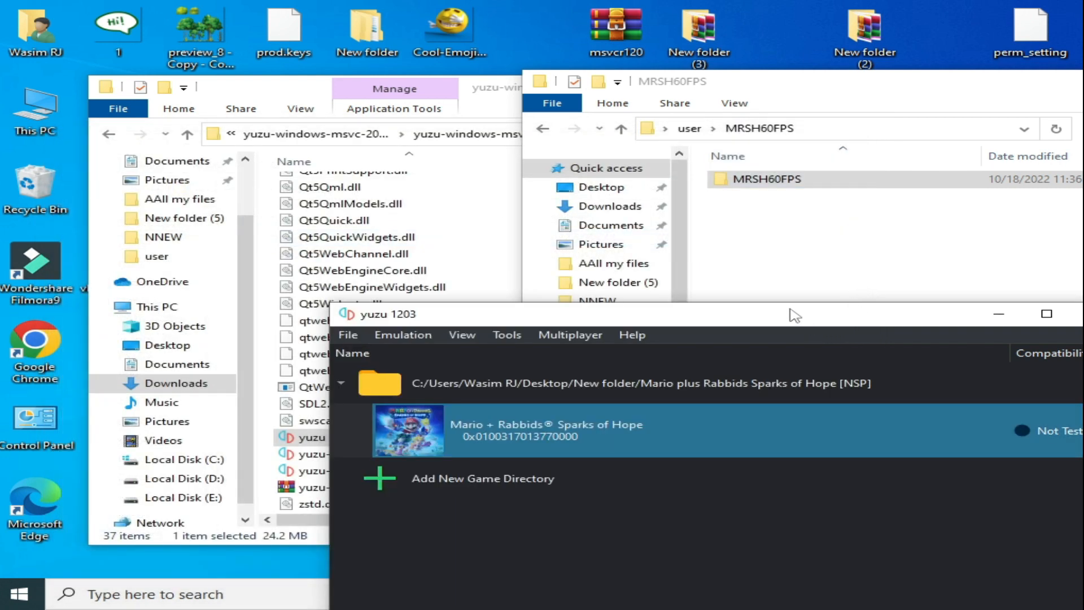
left_click(348, 335)
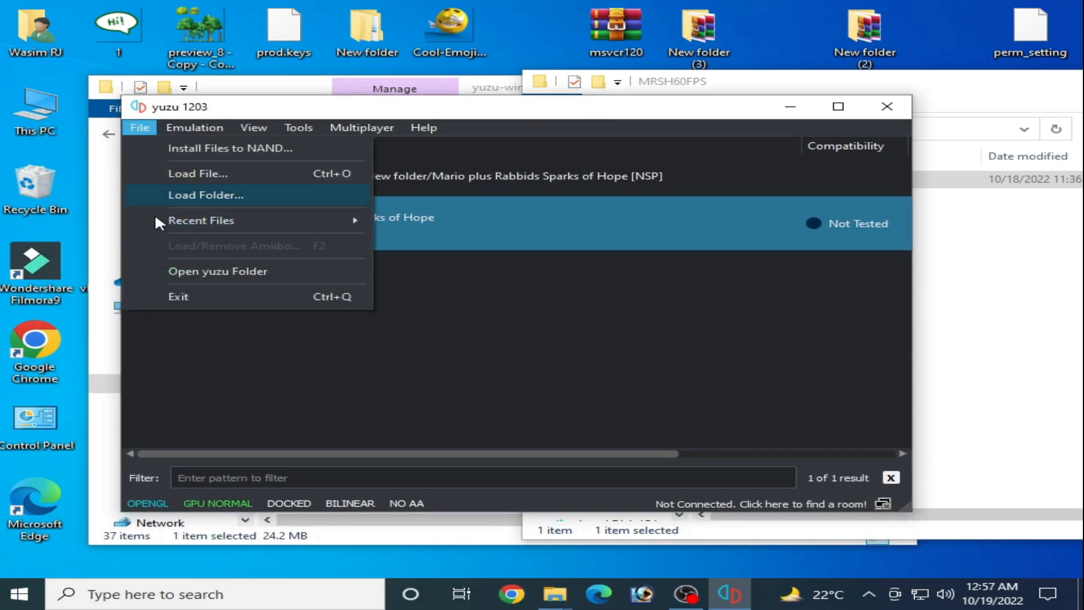
left_click(217, 271)
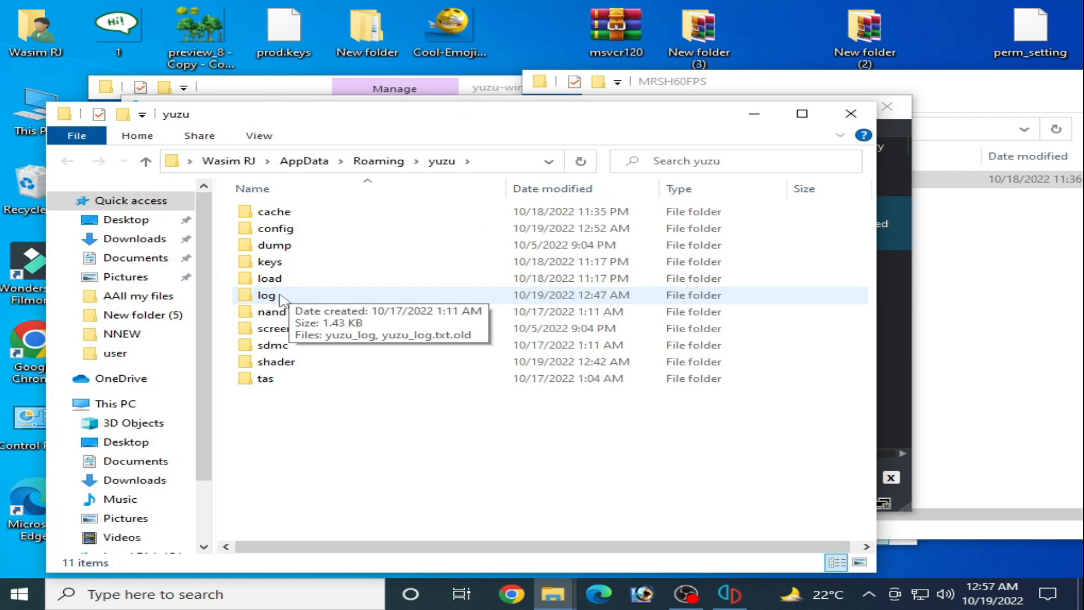
double_click(272, 312)
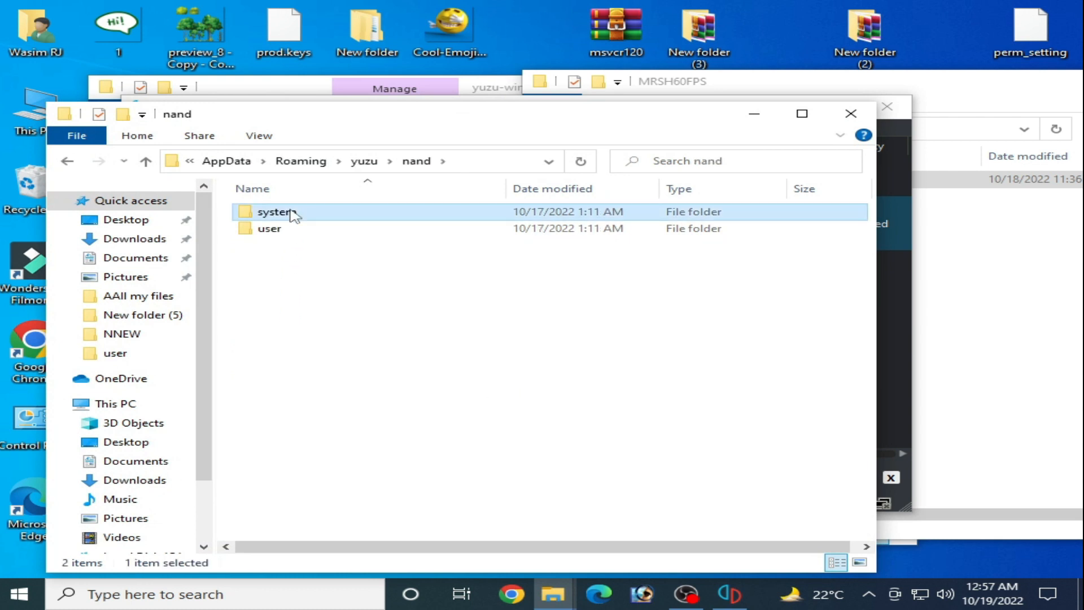
double_click(271, 212)
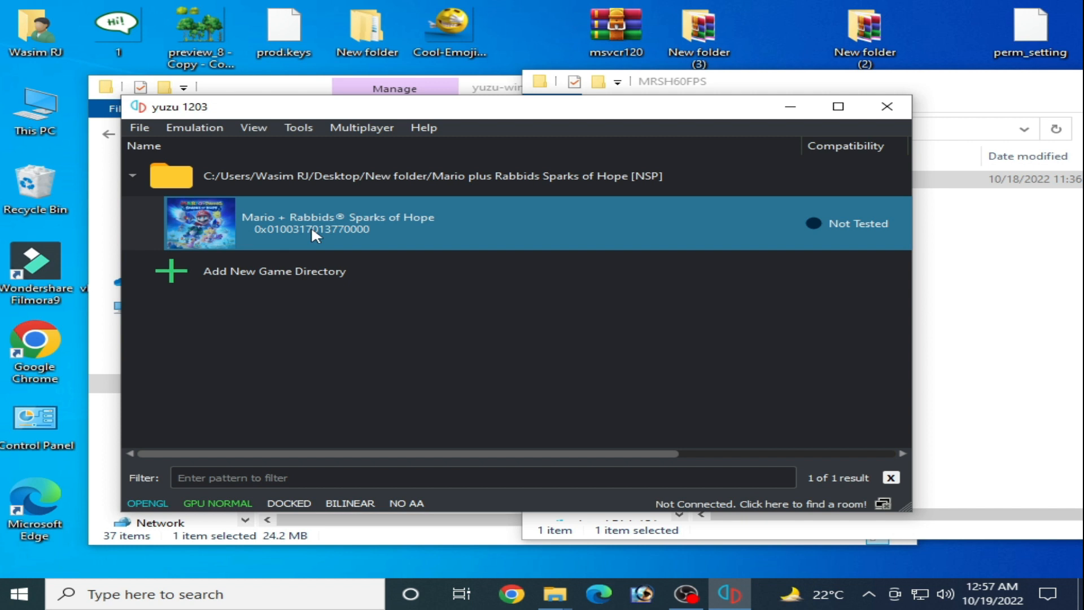
mouse_move(782, 178)
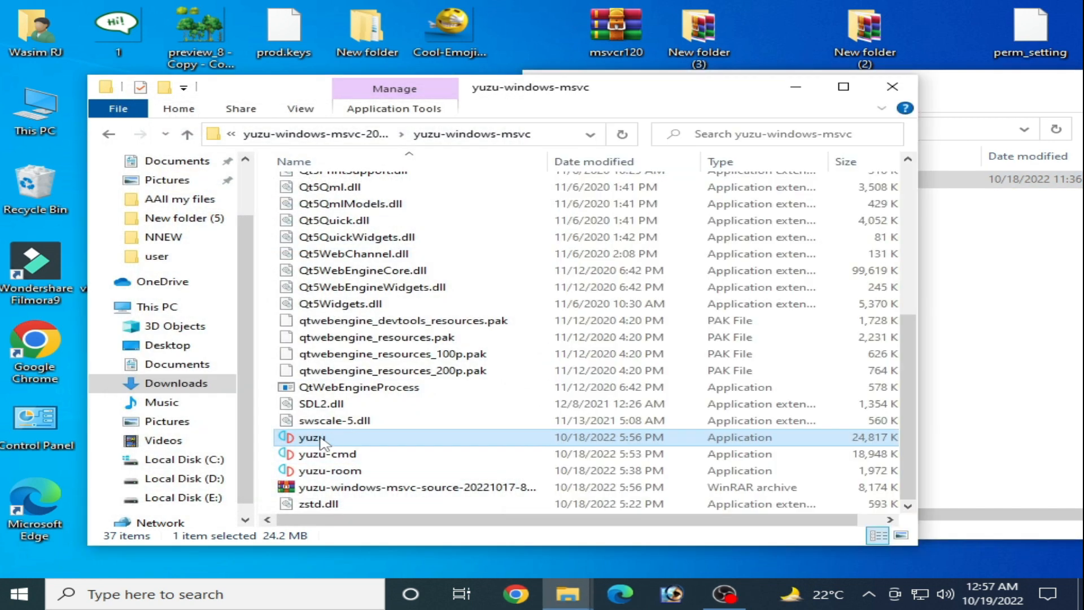
- Relaunch yuzu.exe from the yuzu-windows-msvc folder so the game list shows Mario + Rabbids Sparks of Hope
double_click(309, 438)
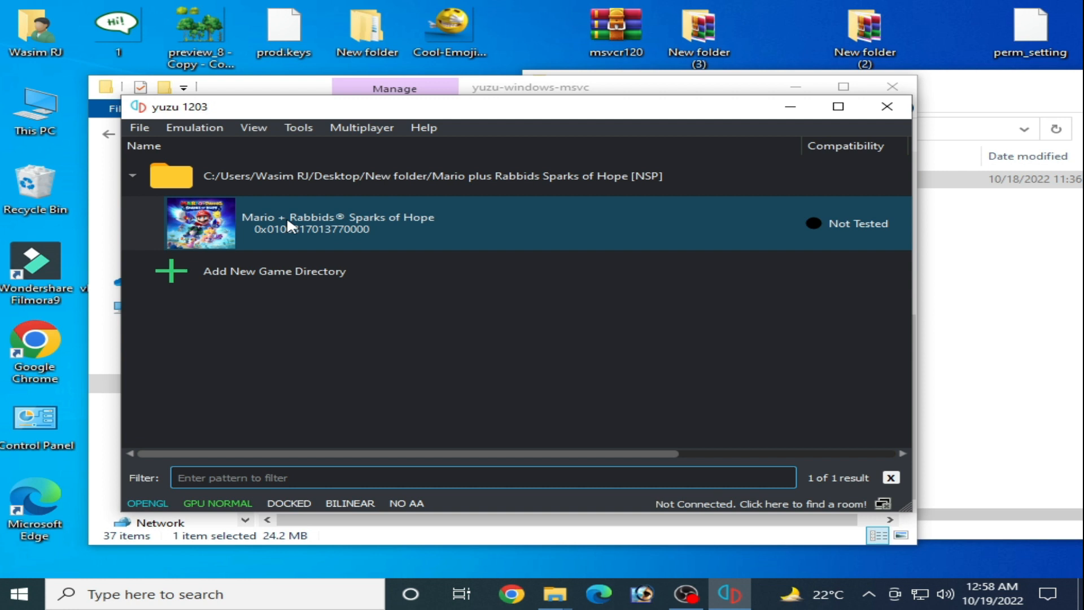